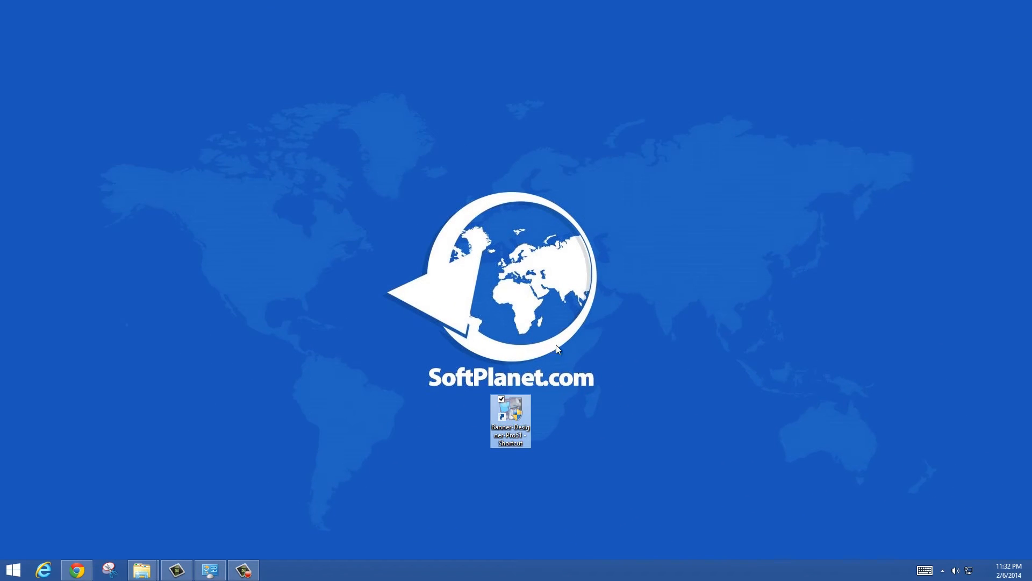
Step: Browse the Banner Designer Pro review page, then close it to return to the desktop
{"action": "double_click", "coordinate": [510, 419]}
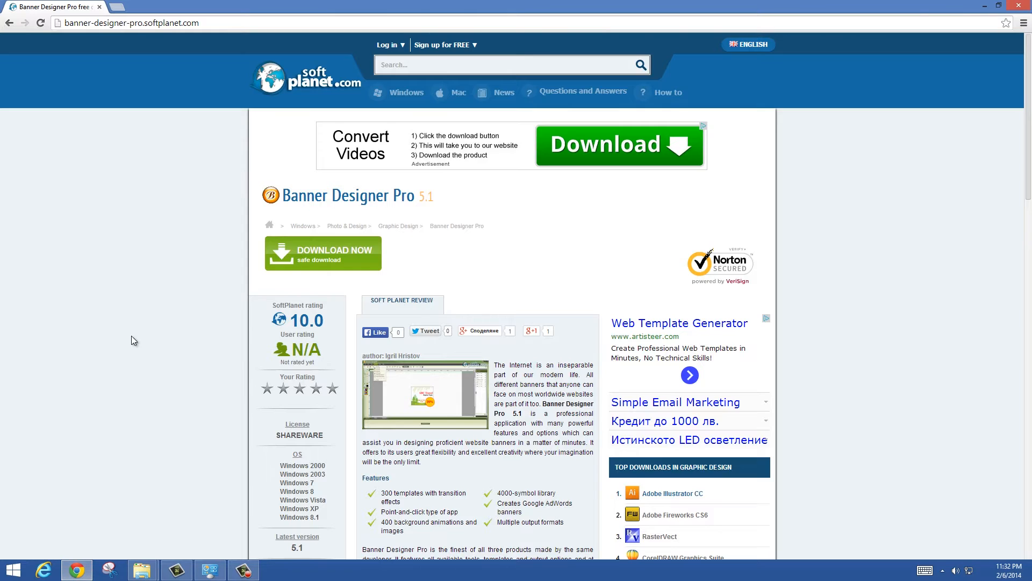
{"action": "scroll", "scroll_direction": "down", "scroll_amount": 3}
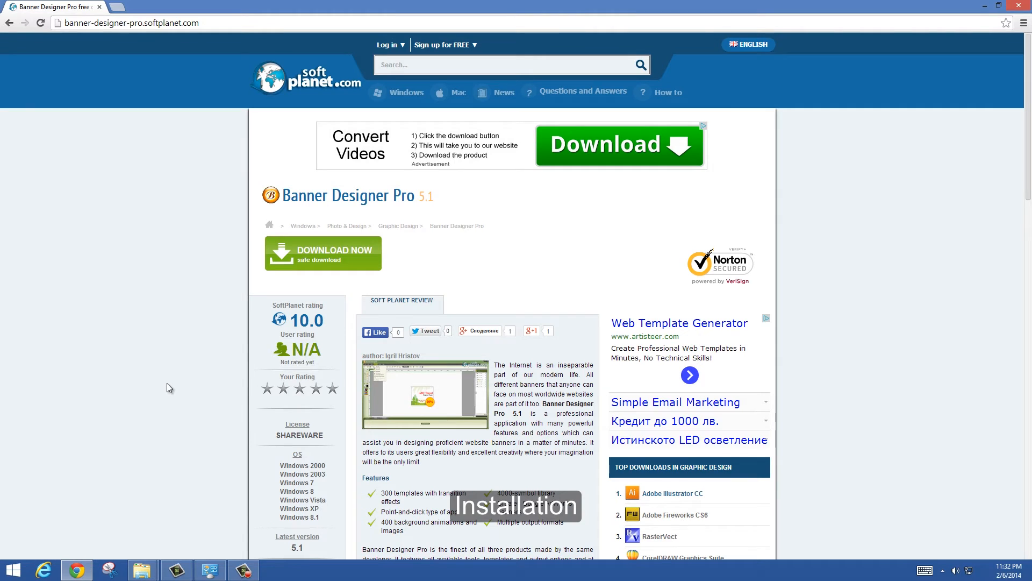
{"action": "mouse_move", "coordinate": [281, 231]}
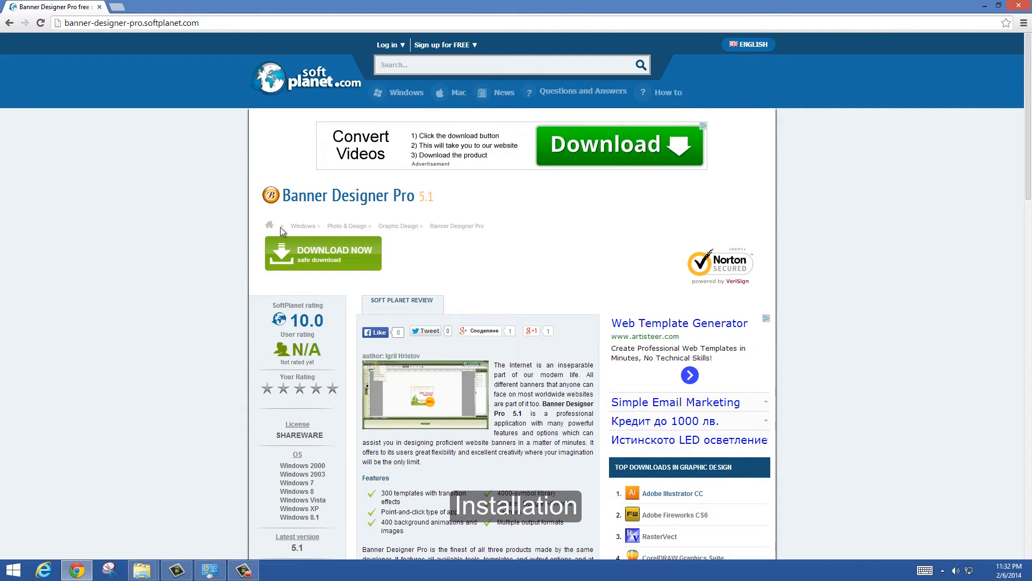
{"action": "left_click", "coordinate": [986, 6]}
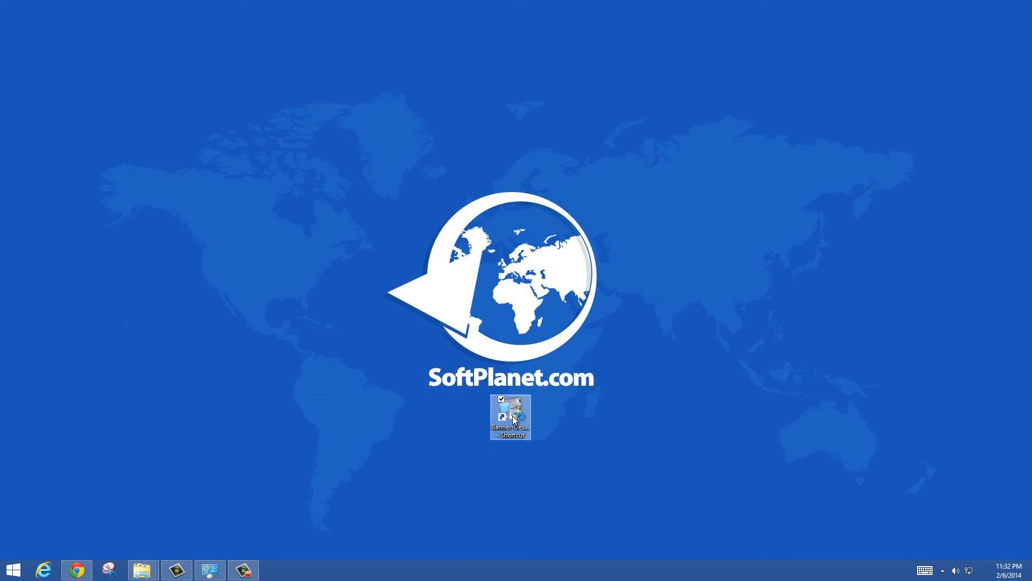
Step: Run the installer, agree to the license terms, and install Banner Designer Pro 5.1
{"action": "double_click", "coordinate": [510, 417]}
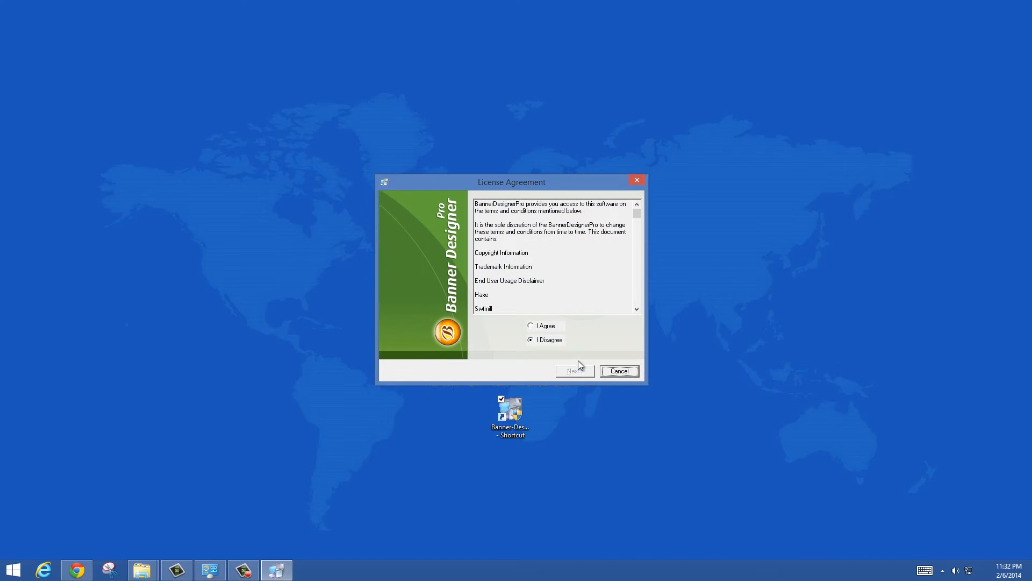
{"action": "left_click", "coordinate": [618, 370]}
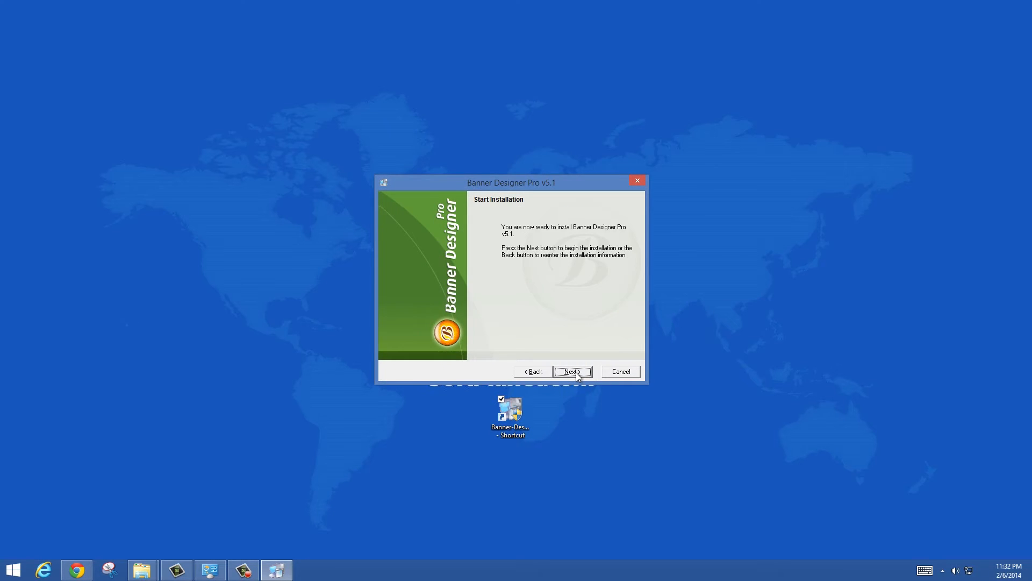
{"action": "left_click", "coordinate": [572, 372]}
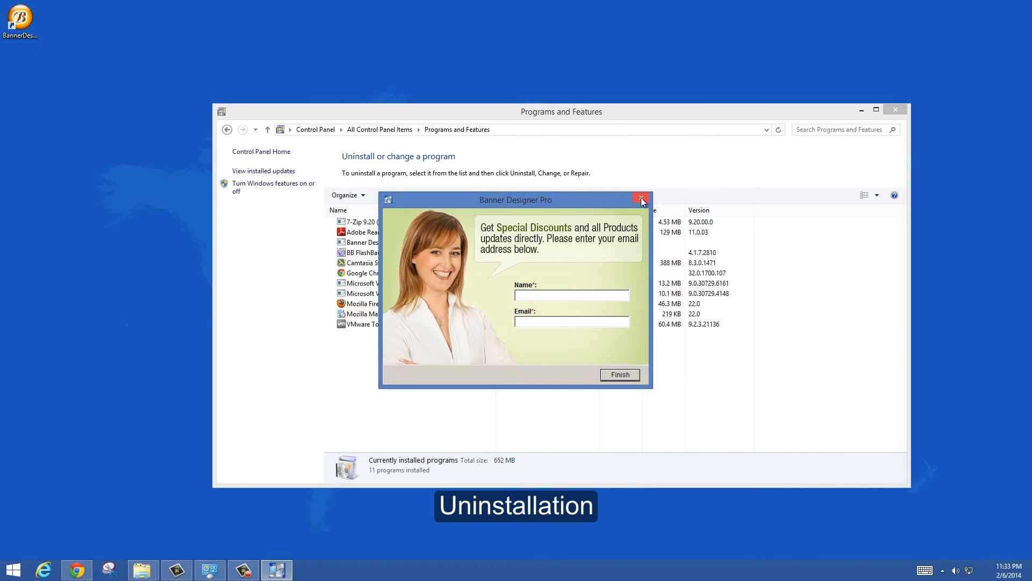
Step: Dismiss the discount popup and start uninstalling Banner Designer Pro v5.1 in Programs and Features
{"action": "left_click", "coordinate": [640, 200]}
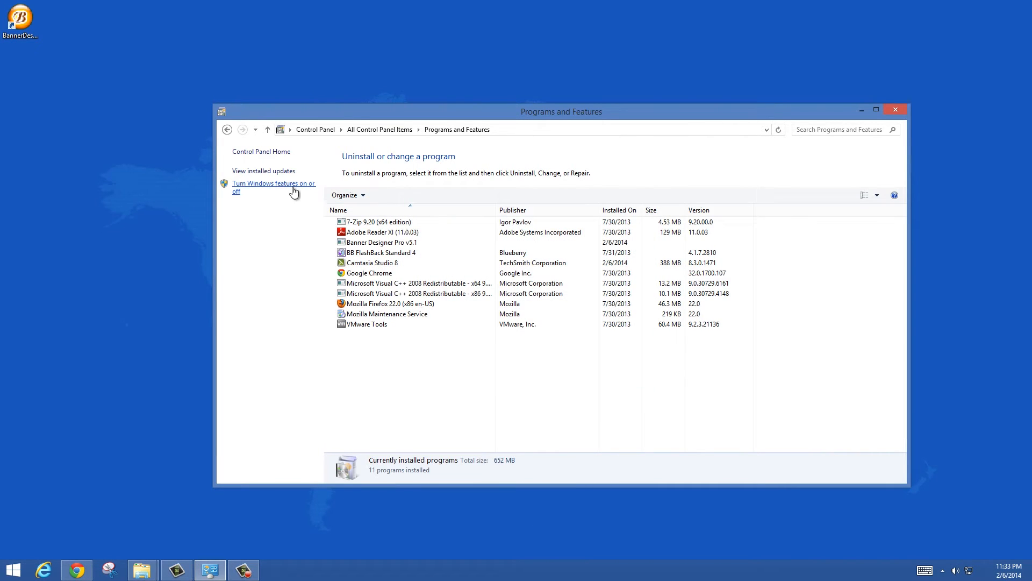
{"action": "left_click", "coordinate": [381, 242]}
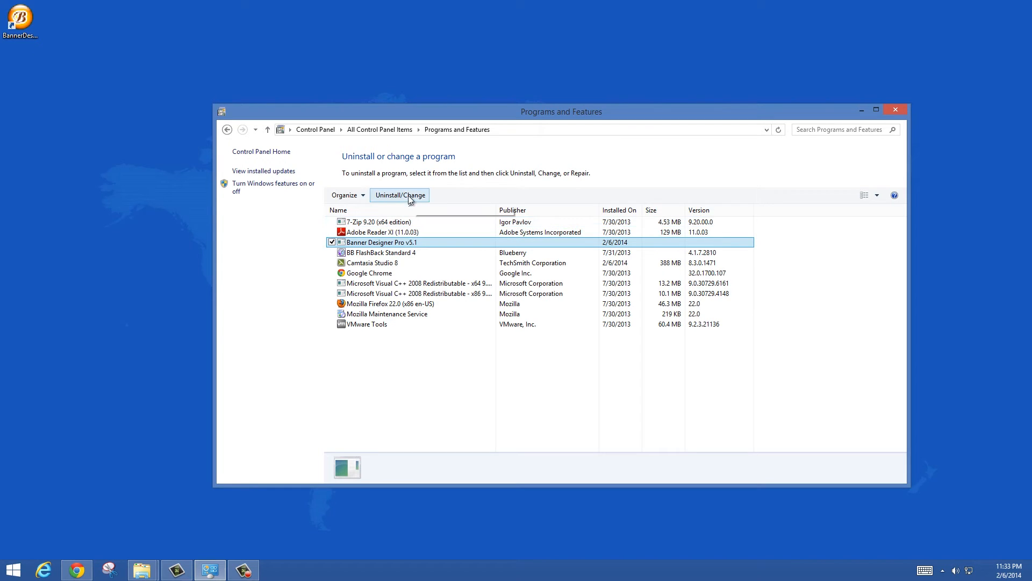
{"action": "mouse_move", "coordinate": [399, 195]}
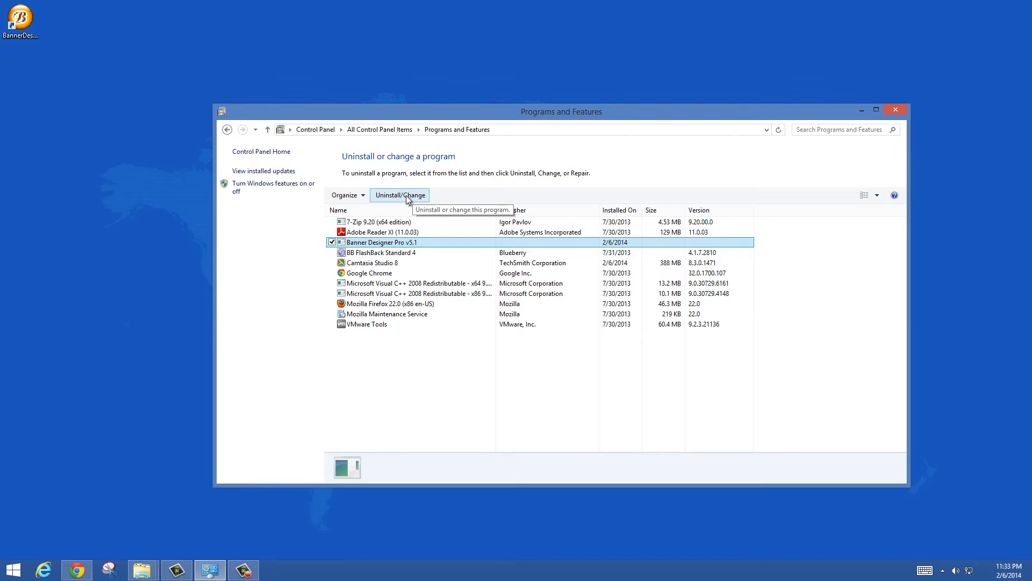
{"action": "left_click", "coordinate": [398, 195]}
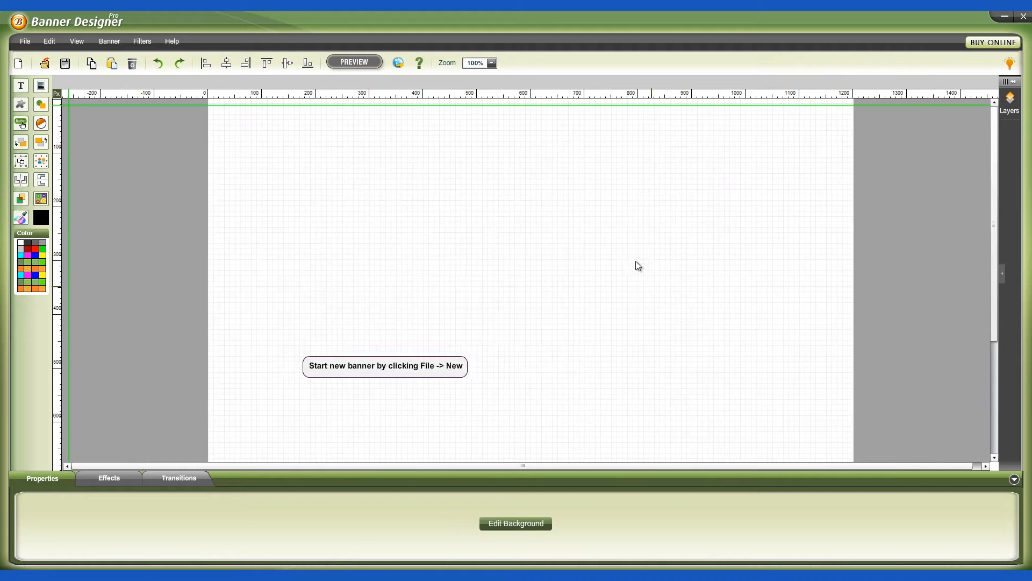
Step: Create a new Leaderboard (728X90) banner with Rectangle shape and Border, closing Tip of the Day
{"action": "left_click", "coordinate": [25, 41]}
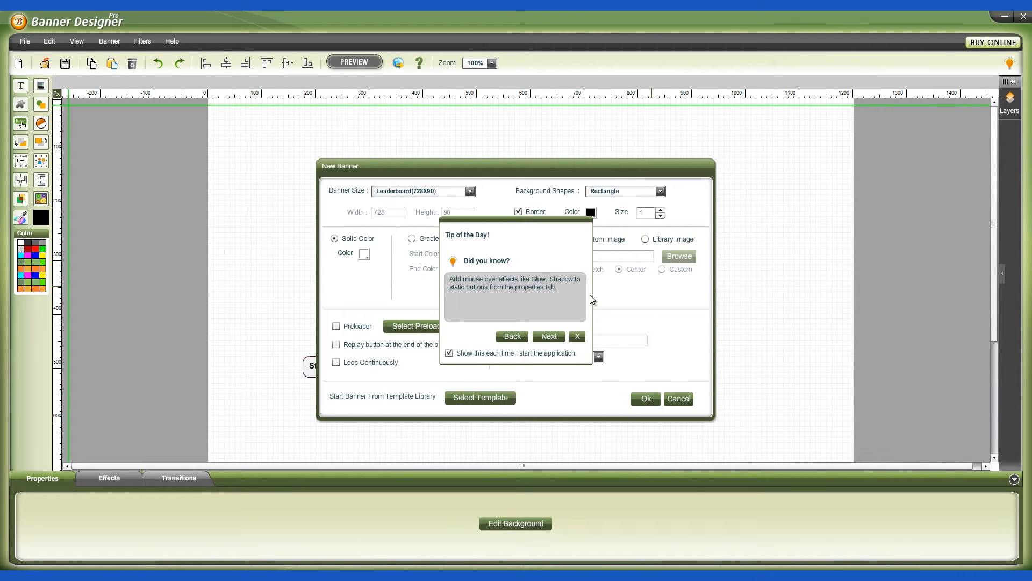
{"action": "mouse_move", "coordinate": [572, 242]}
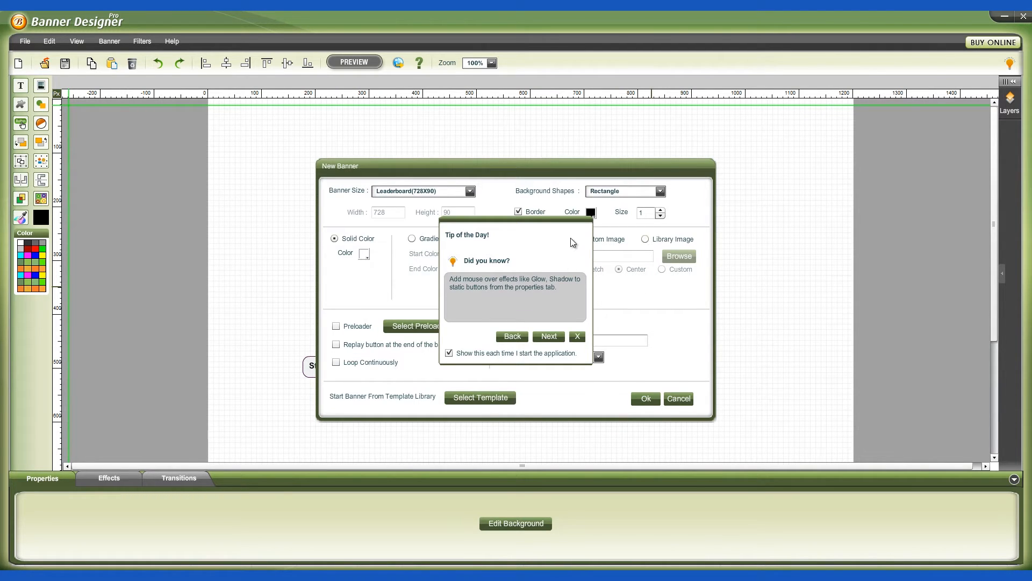
{"action": "left_click", "coordinate": [575, 336]}
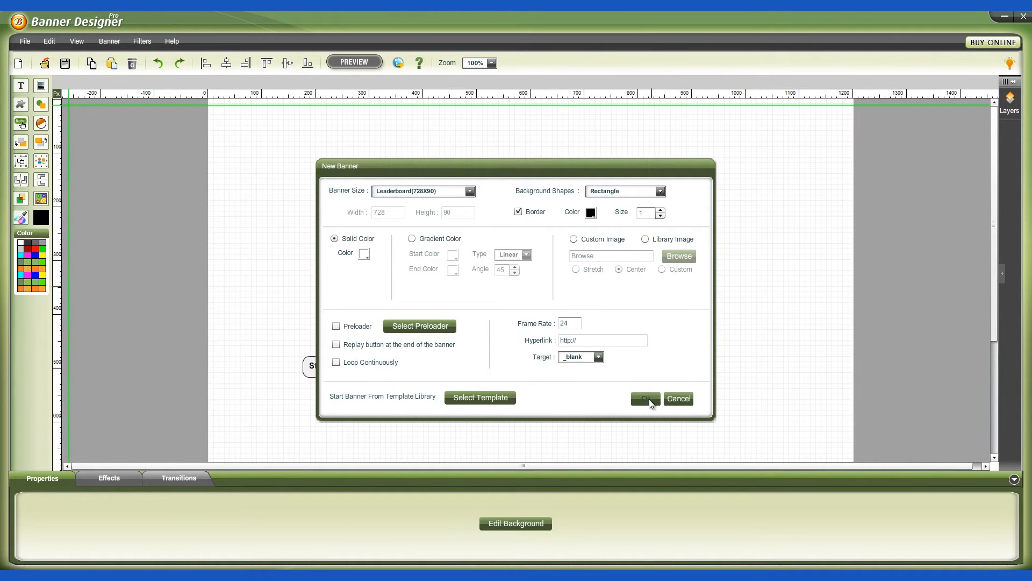
{"action": "left_click", "coordinate": [644, 399]}
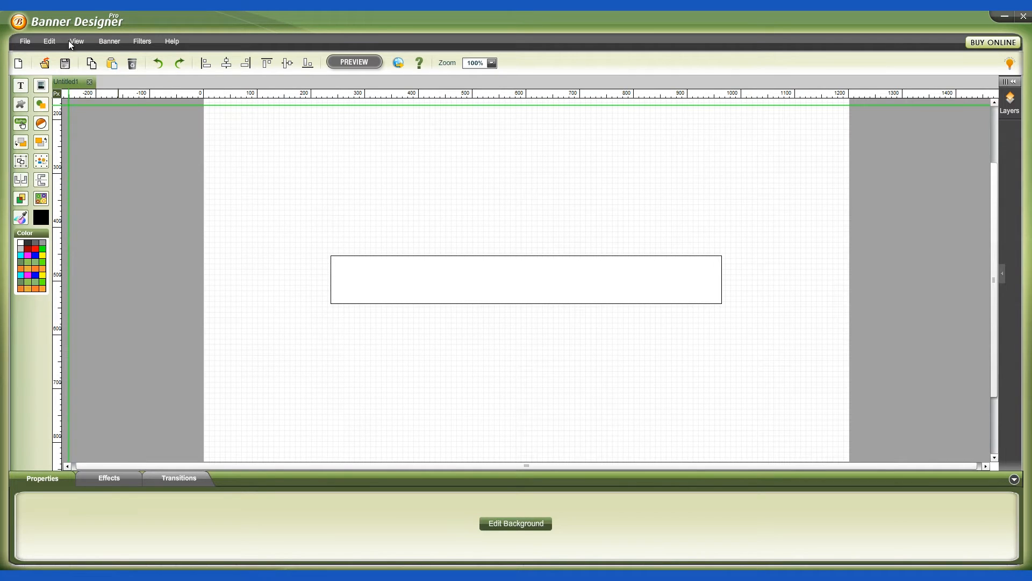
Step: Check the program's version 5.1 on the About screen from the Help menu
{"action": "left_click", "coordinate": [171, 41]}
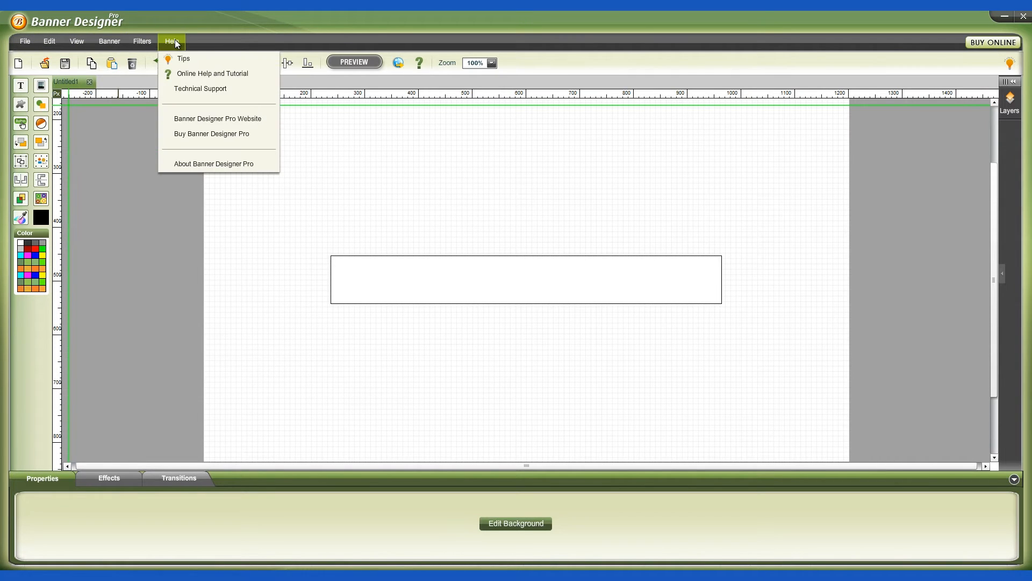
{"action": "left_click", "coordinate": [213, 163]}
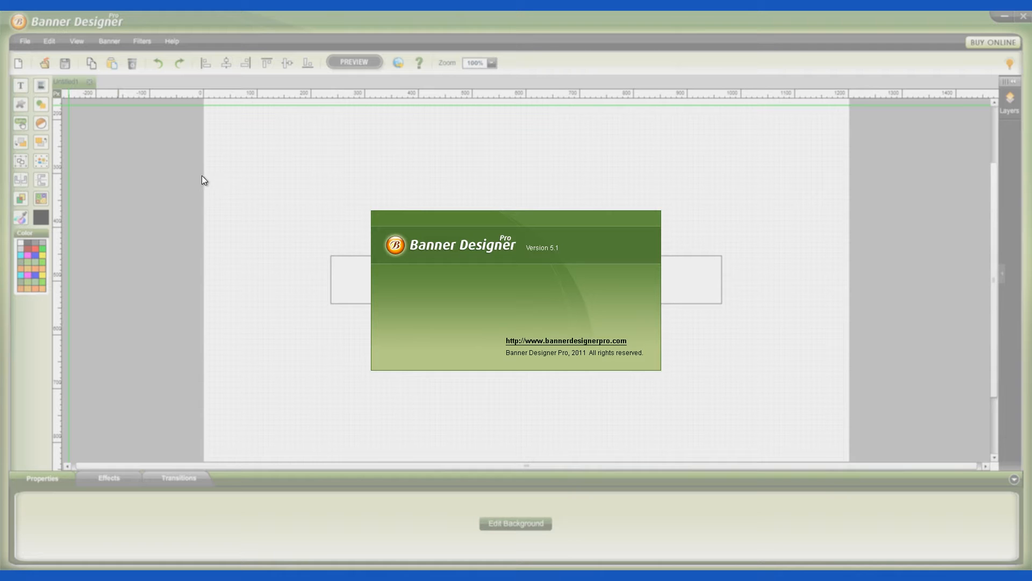
{"action": "mouse_move", "coordinate": [583, 396]}
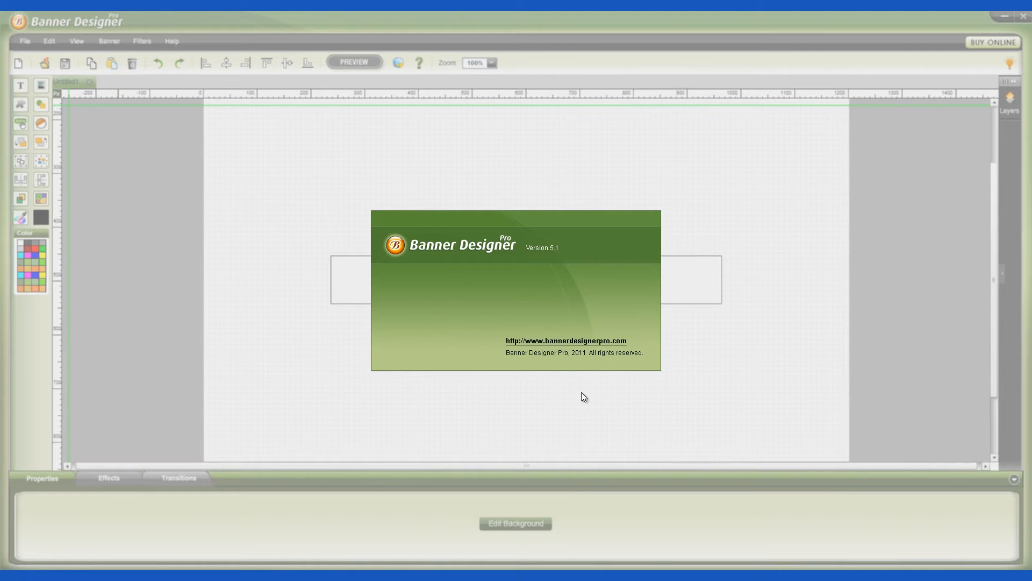
{"action": "mouse_move", "coordinate": [480, 398]}
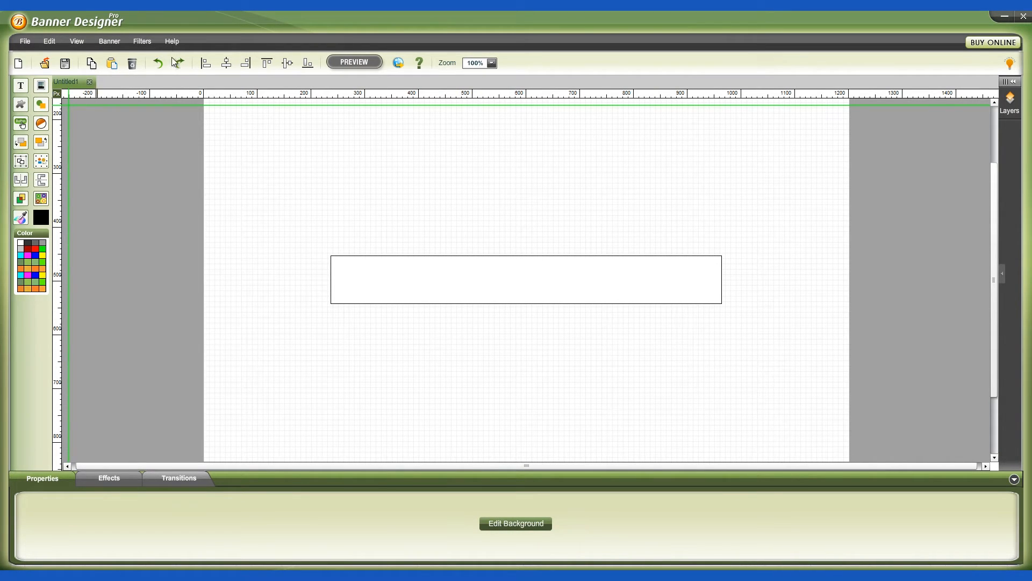
{"action": "left_click", "coordinate": [171, 41]}
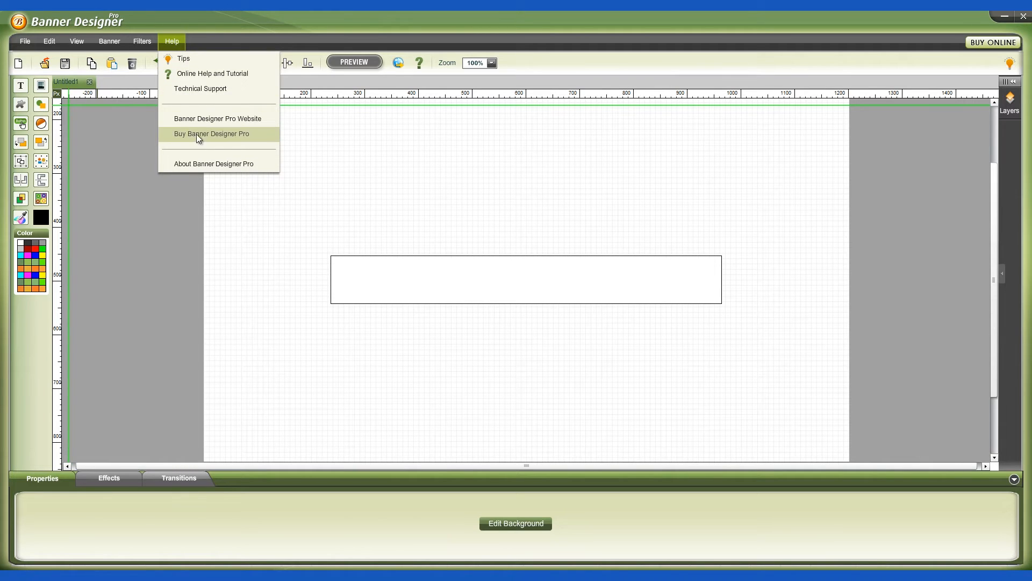
{"action": "mouse_move", "coordinate": [256, 136]}
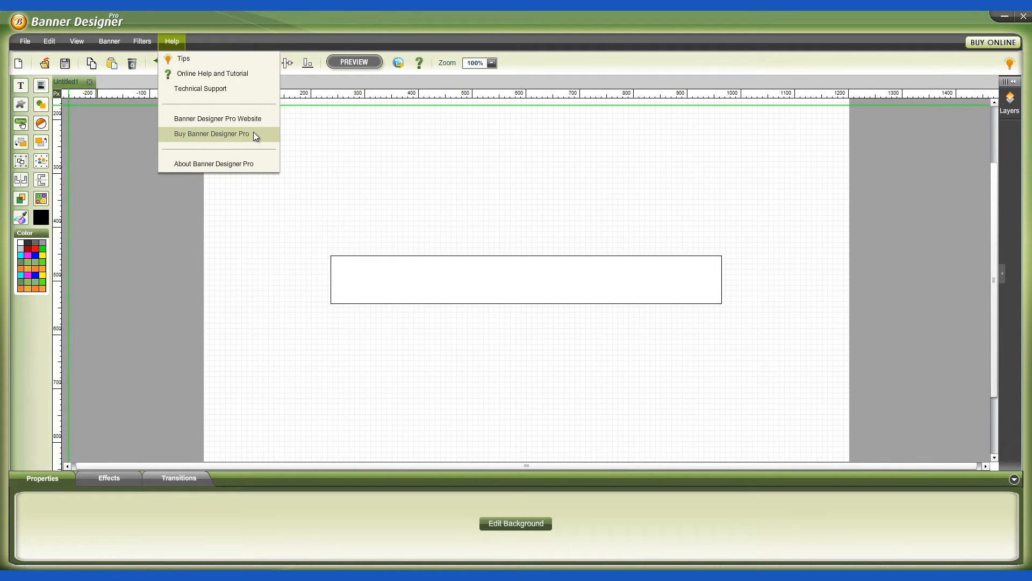
{"action": "left_click", "coordinate": [164, 231]}
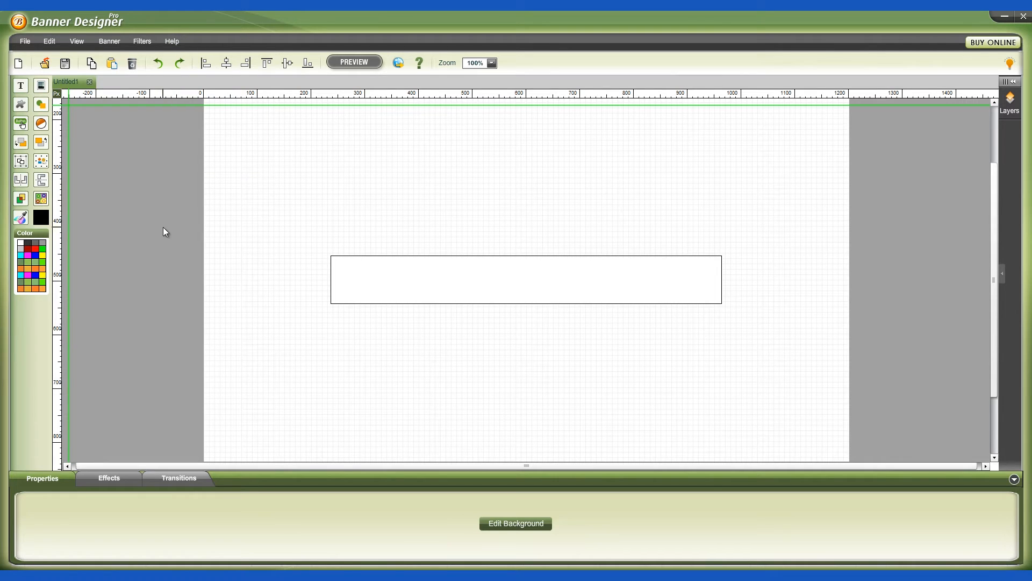
{"action": "mouse_move", "coordinate": [177, 210]}
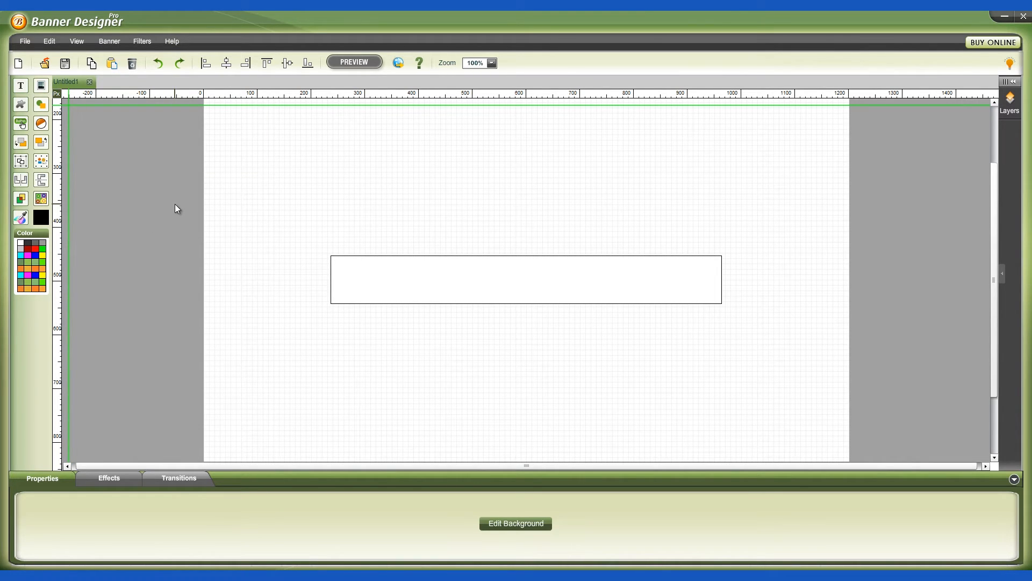
{"action": "mouse_move", "coordinate": [176, 222]}
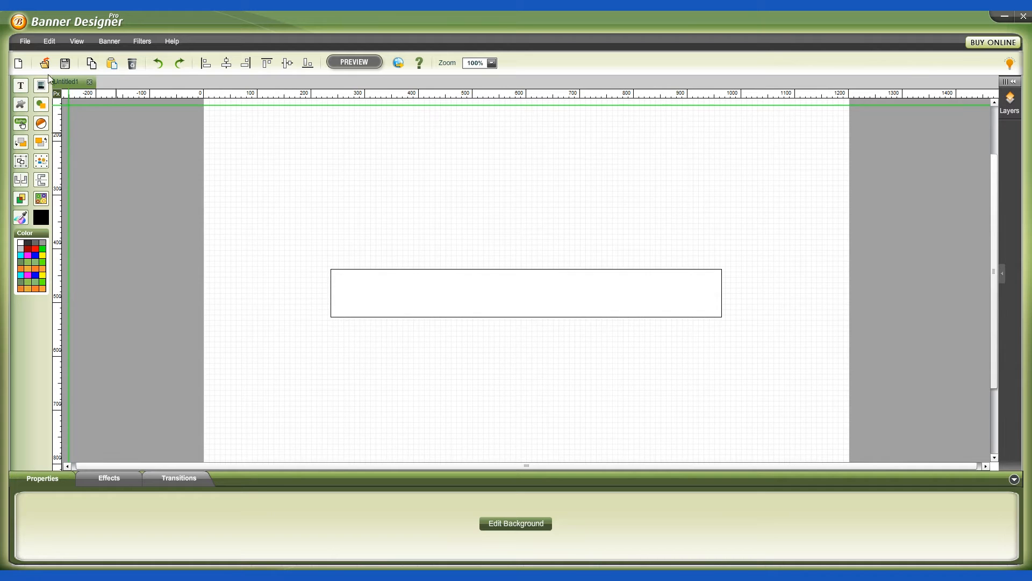
Step: Cancel a Save As folder browse, then save the banner as a template and confirm
{"action": "left_click", "coordinate": [24, 41]}
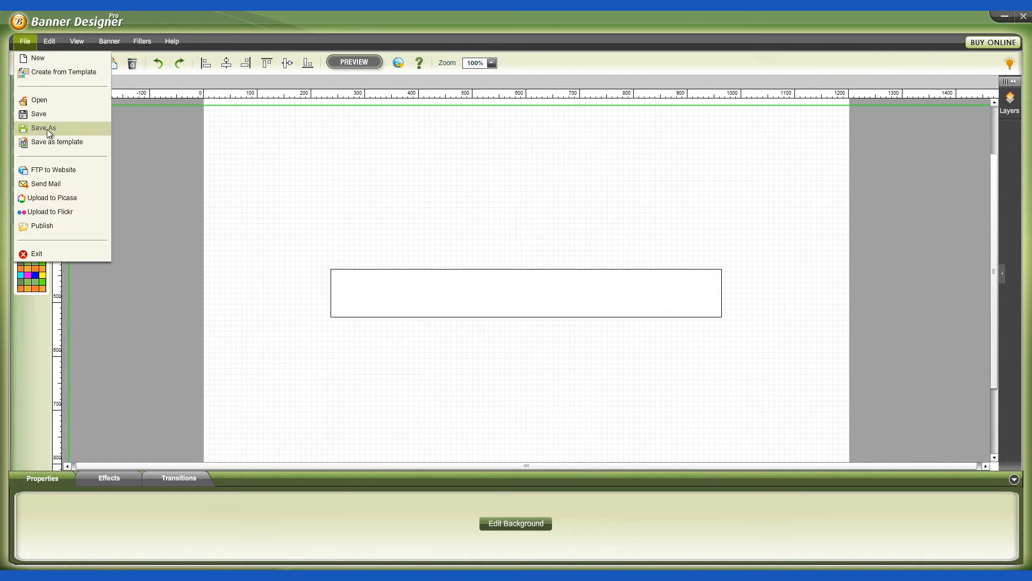
{"action": "left_click", "coordinate": [43, 128]}
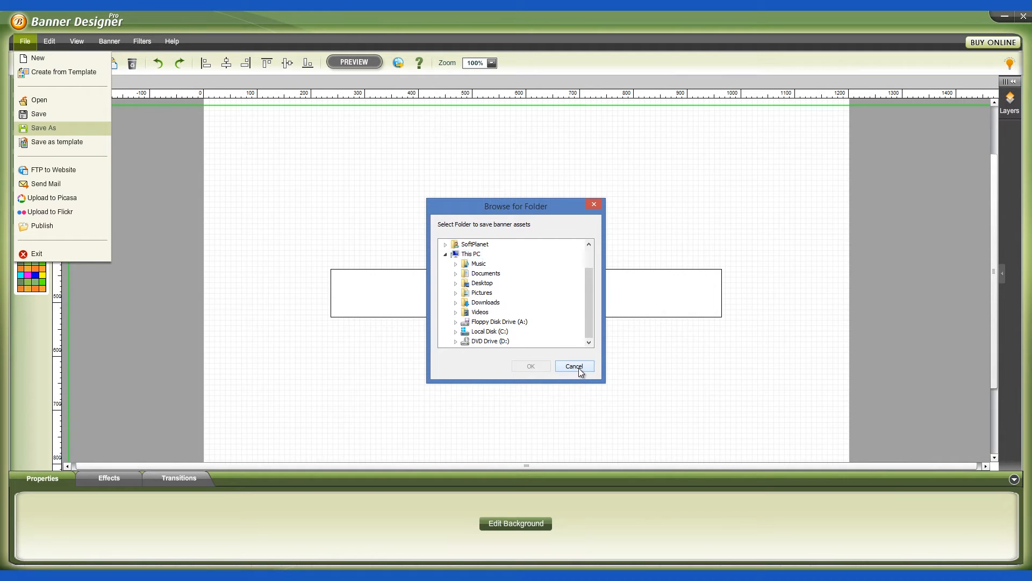
{"action": "left_click", "coordinate": [573, 366]}
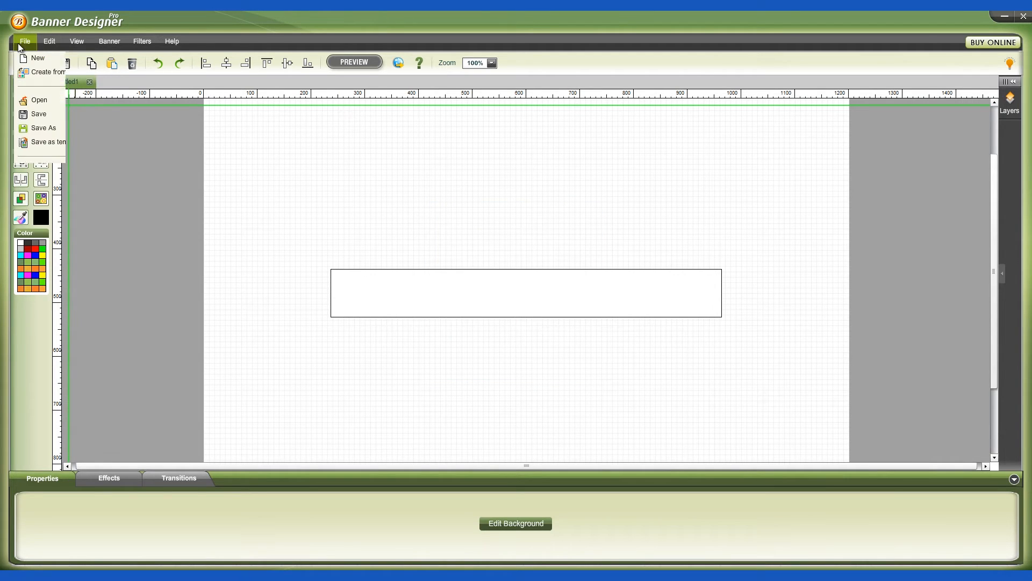
{"action": "left_click", "coordinate": [24, 41]}
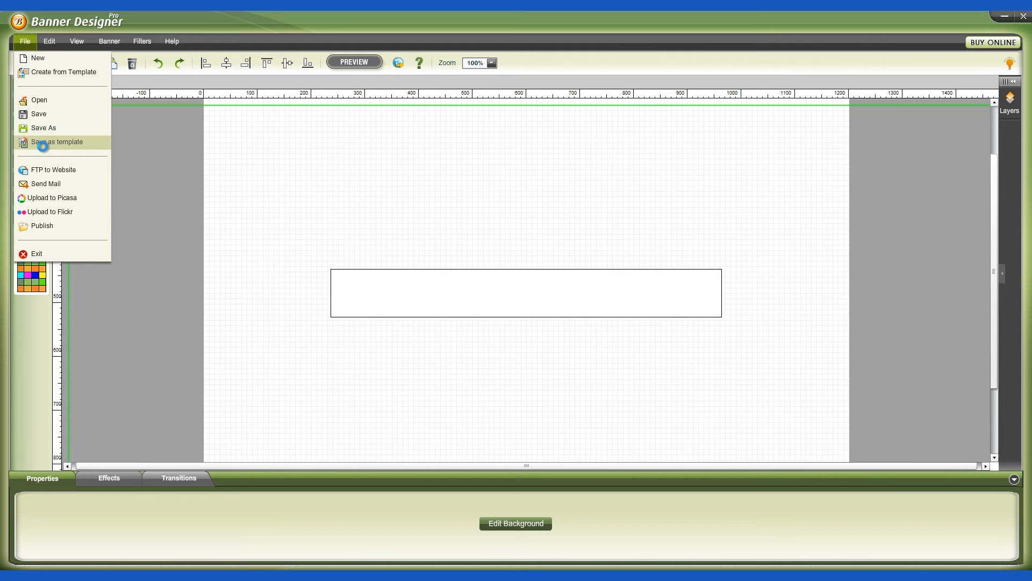
{"action": "left_click", "coordinate": [57, 141]}
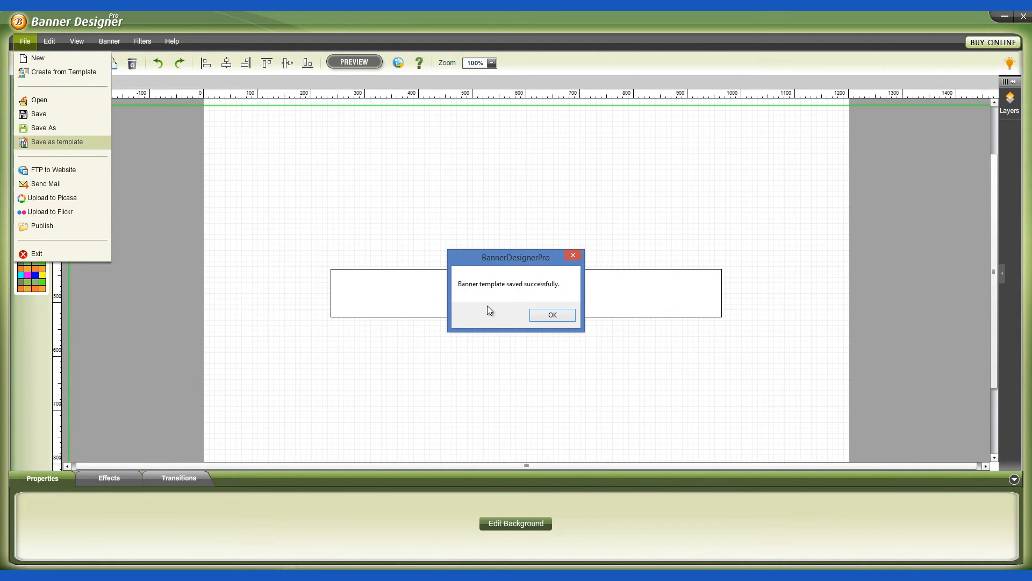
{"action": "left_click", "coordinate": [552, 315]}
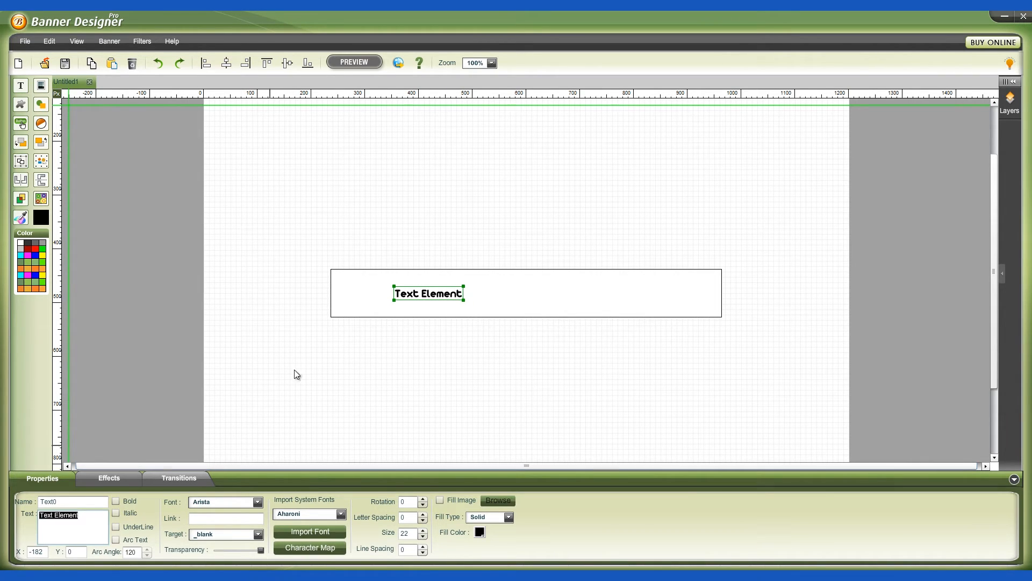
Step: Type 'SoftPlanet.com' as the text element's content
{"action": "type", "text": "SoftPlanet.com"}
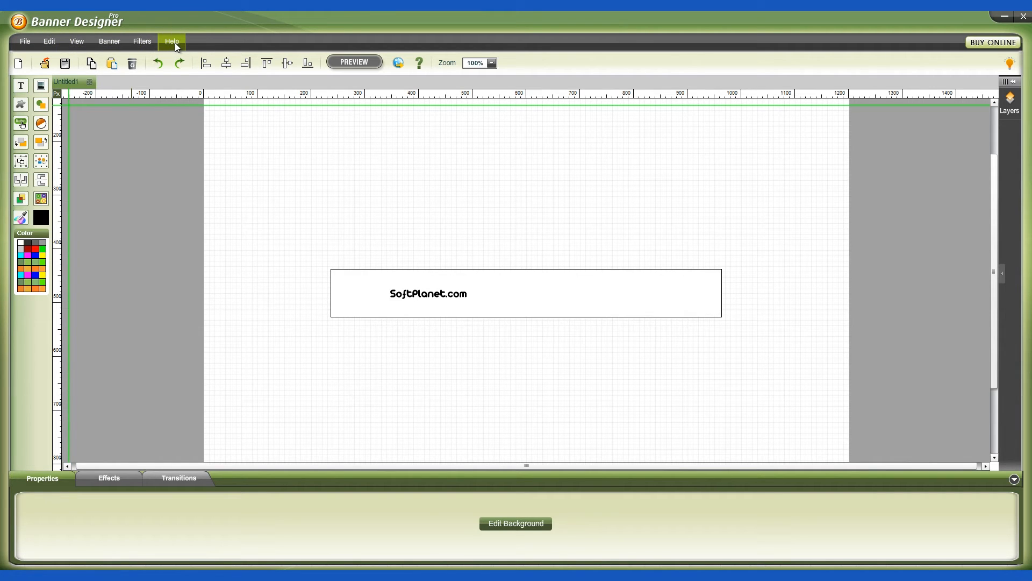
{"action": "mouse_move", "coordinate": [494, 61]}
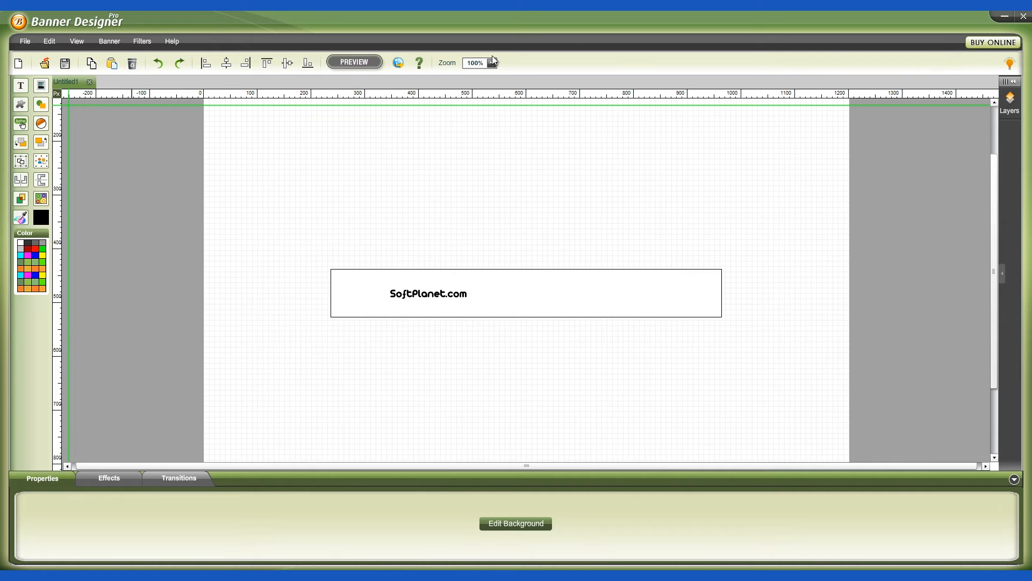
{"action": "mouse_move", "coordinate": [49, 123]}
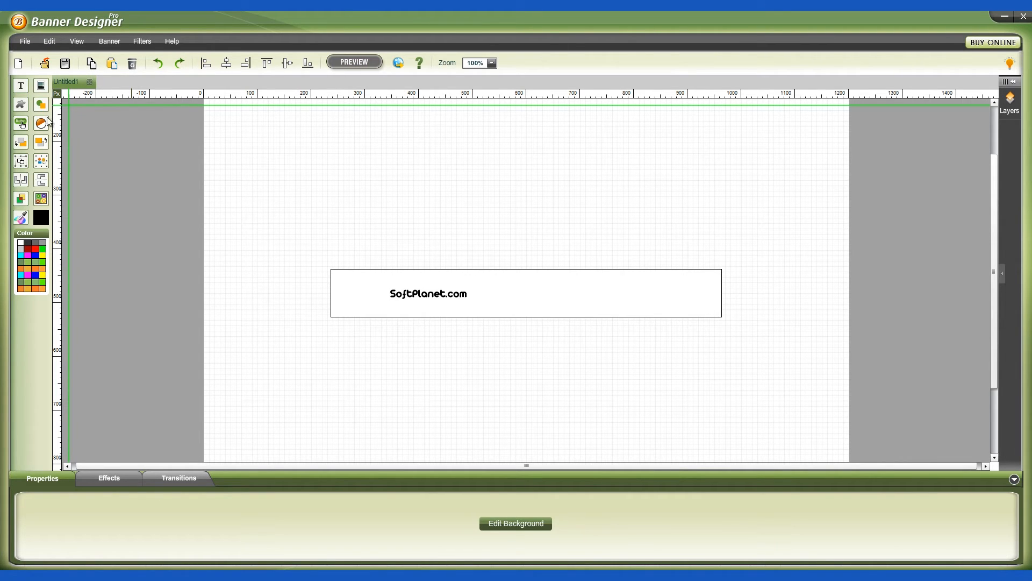
{"action": "left_click", "coordinate": [24, 41]}
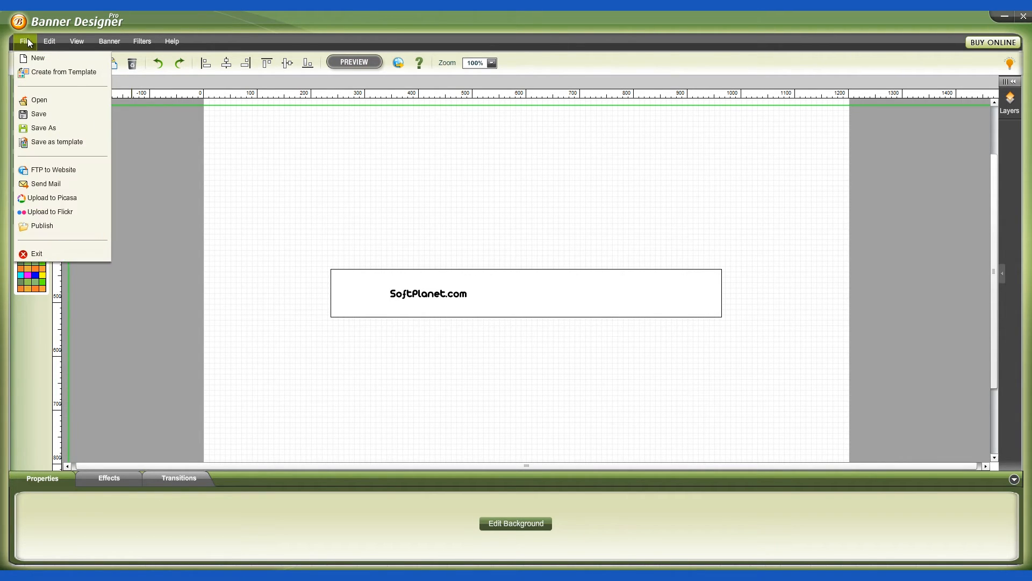
{"action": "left_click", "coordinate": [38, 59]}
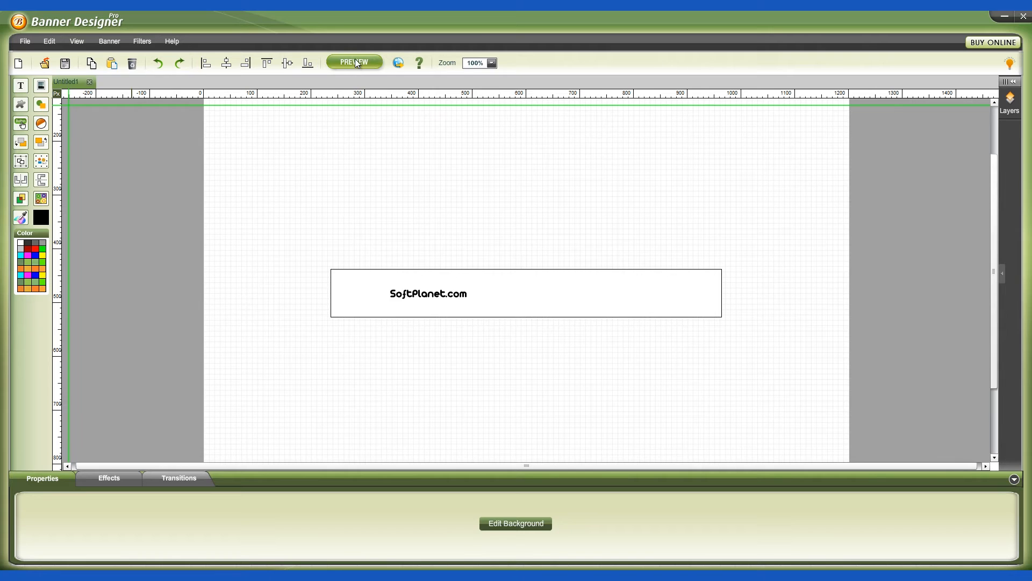
{"action": "mouse_move", "coordinate": [503, 64]}
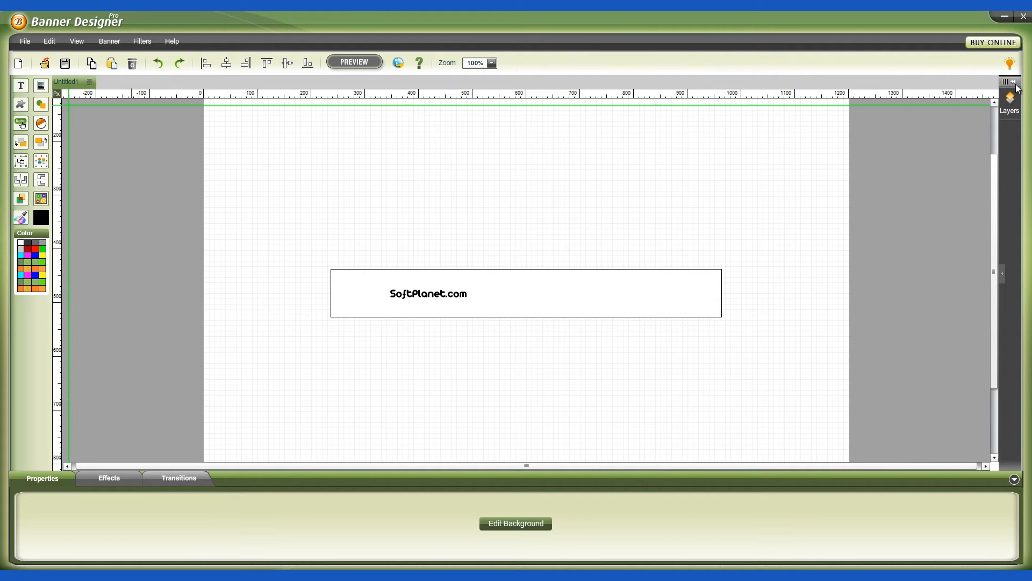
Step: Expand the Layers panel and drag the SoftPlanet.com text toward the banner centre
{"action": "left_click", "coordinate": [1016, 64]}
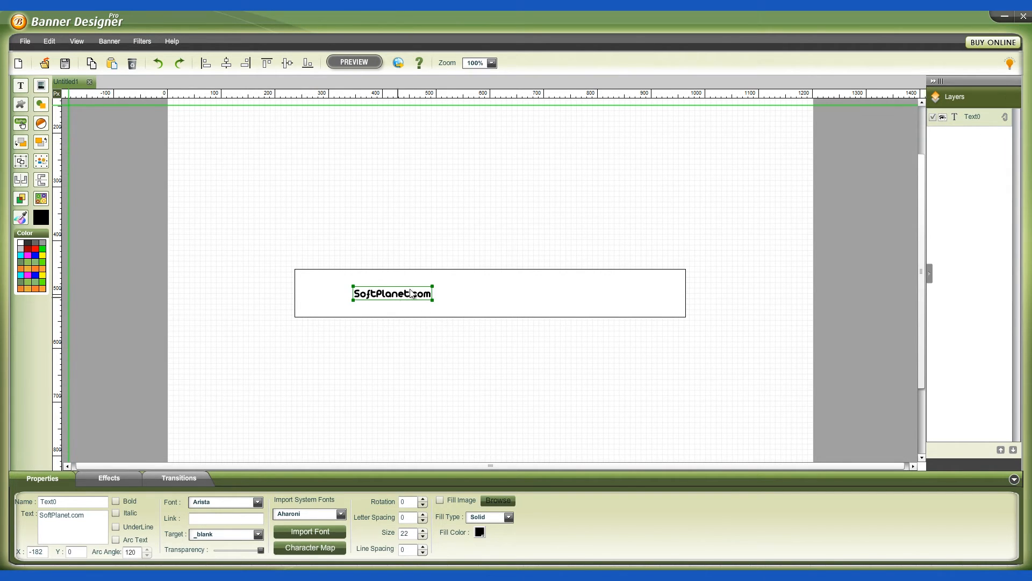
{"action": "left_click_drag", "start_coordinate": [393, 293], "coordinate": [475, 282]}
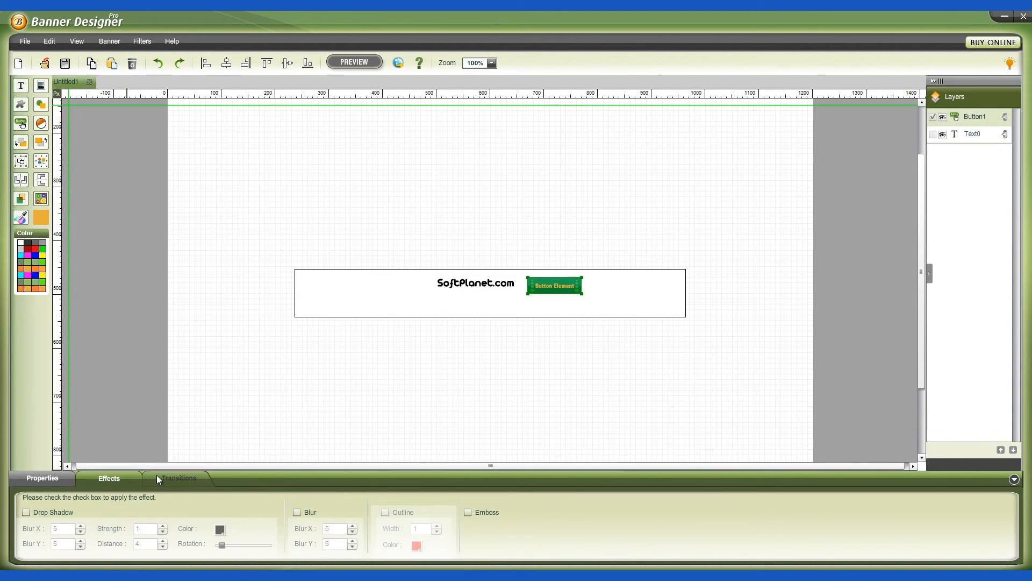
Step: Set Button1's Stay Effect to FadeInFadeOut and Exit Effect to Bottom to Top, then delete it
{"action": "left_click", "coordinate": [179, 478]}
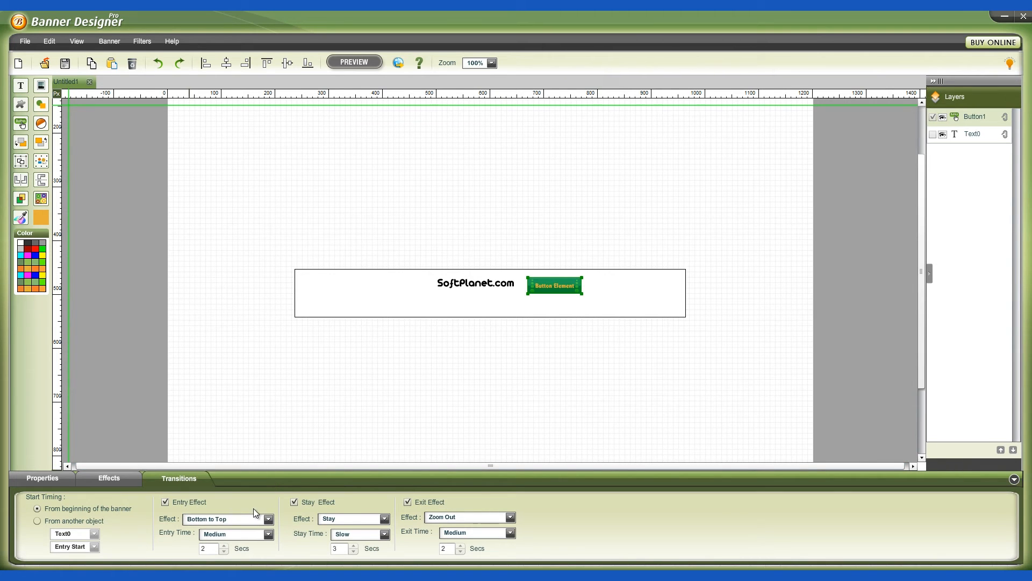
{"action": "left_click", "coordinate": [354, 519]}
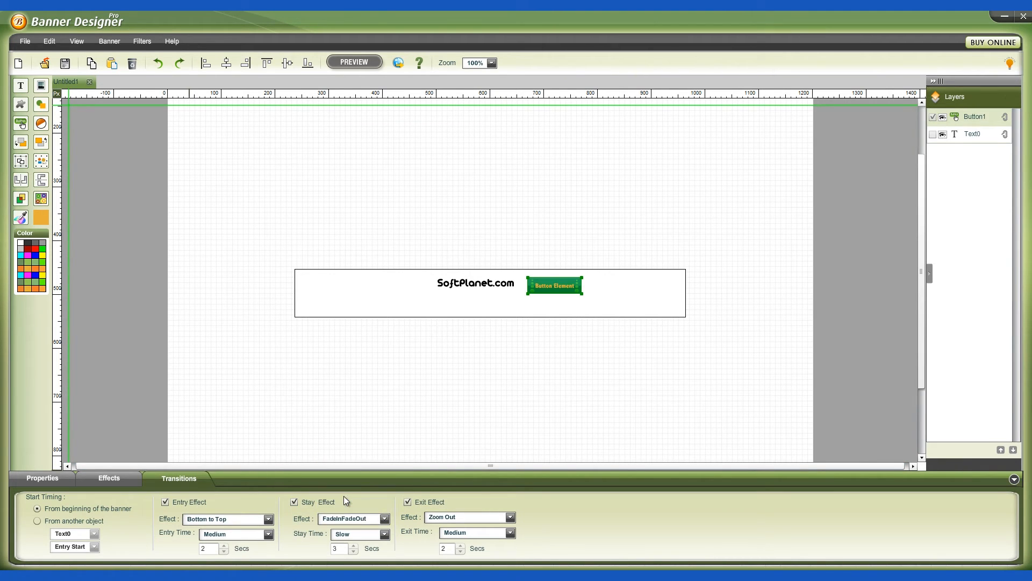
{"action": "left_click", "coordinate": [510, 516]}
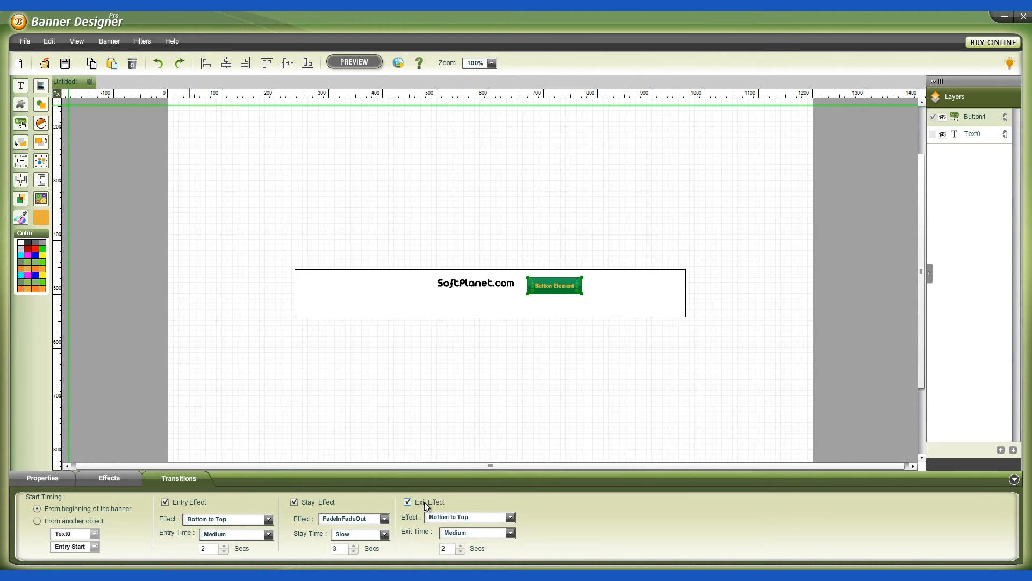
{"action": "left_click", "coordinate": [108, 477]}
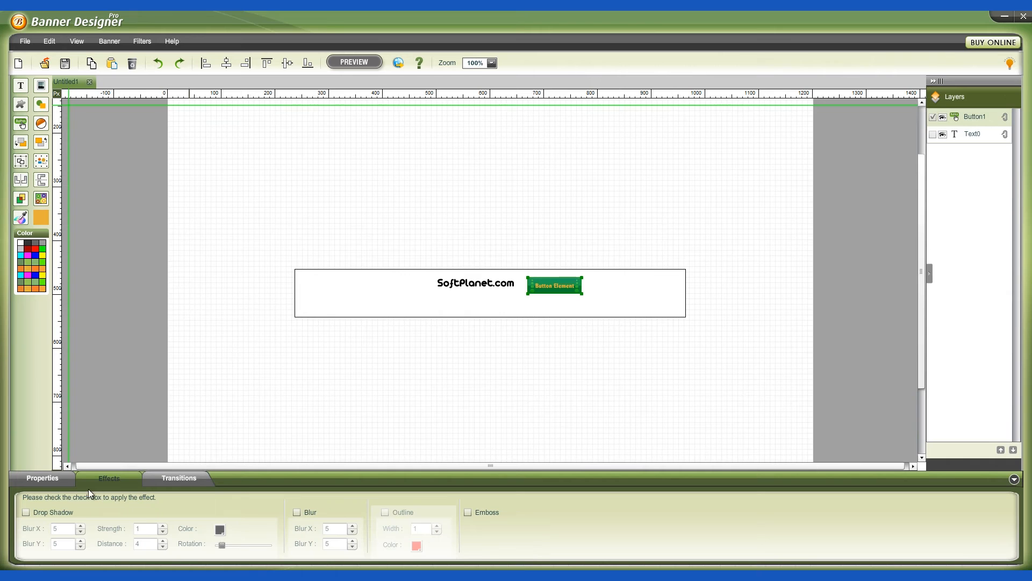
{"action": "left_click", "coordinate": [26, 512]}
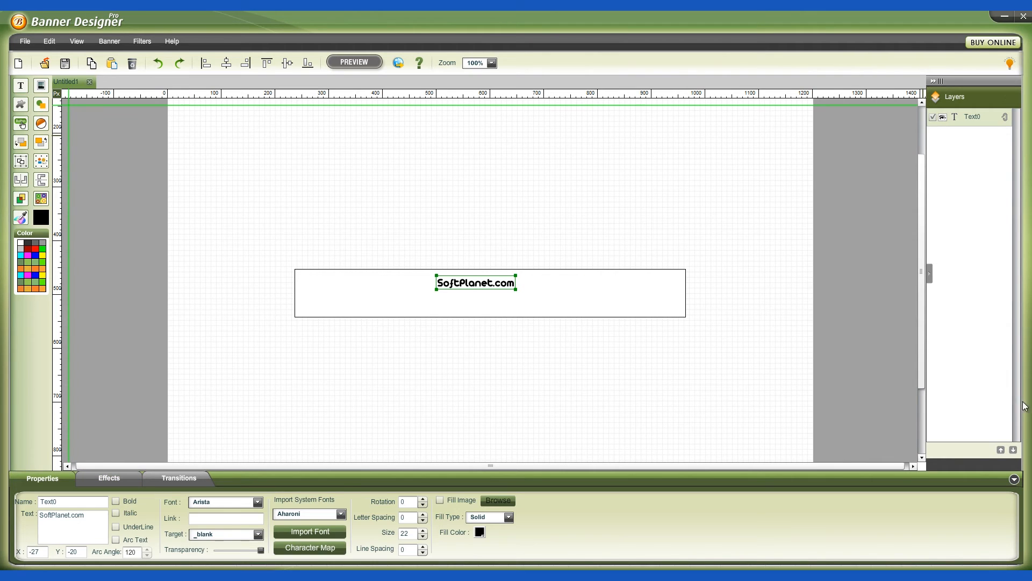
{"action": "mouse_move", "coordinate": [710, 341]}
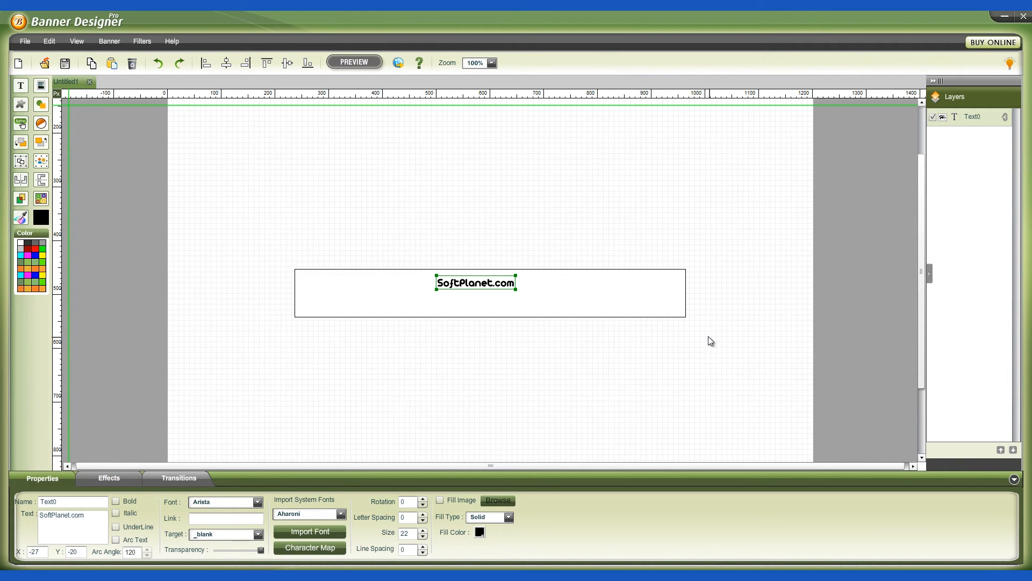
{"action": "mouse_move", "coordinate": [262, 216]}
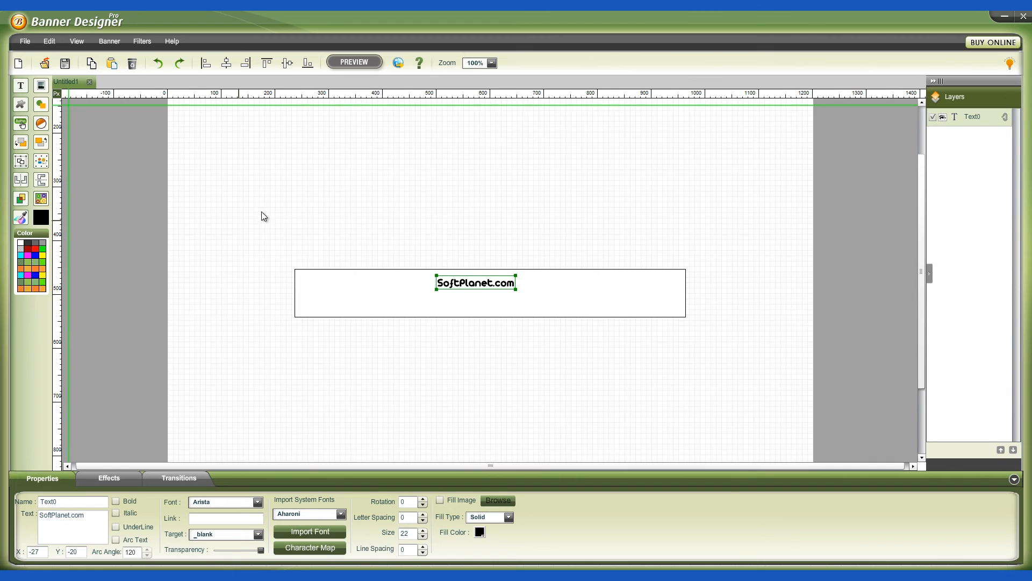
{"action": "mouse_move", "coordinate": [379, 196]}
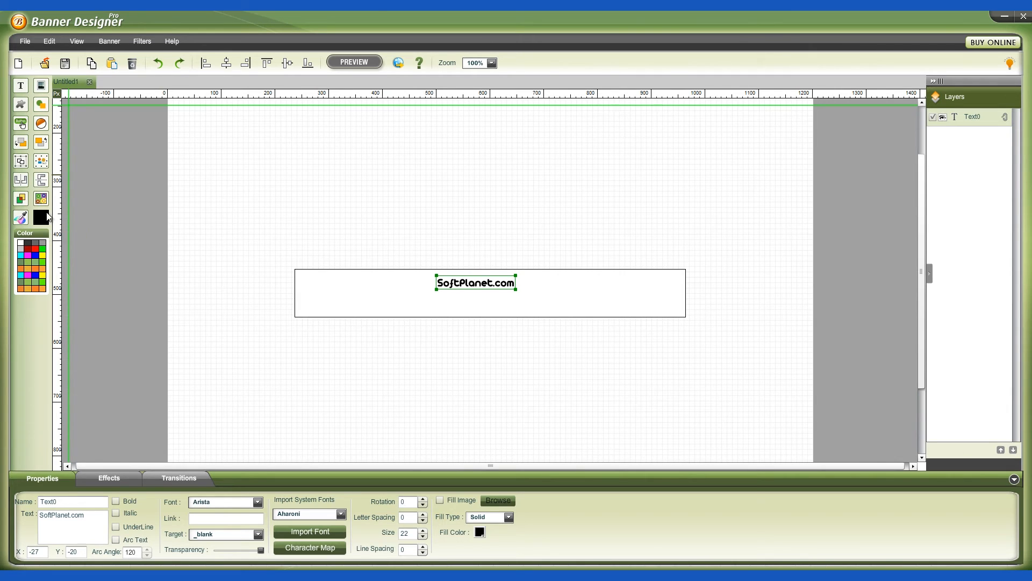
{"action": "mouse_move", "coordinate": [41, 199]}
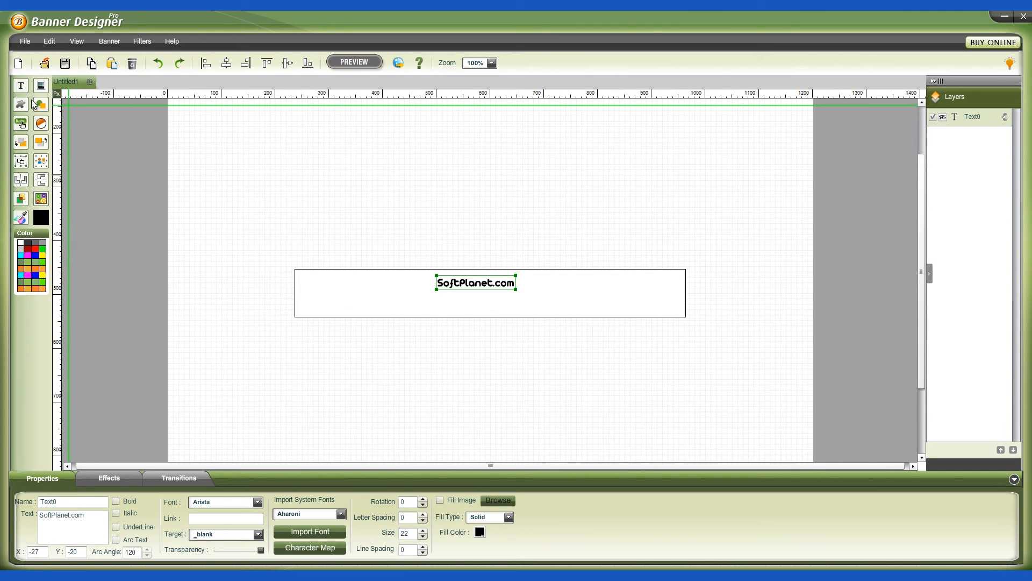
{"action": "mouse_move", "coordinate": [20, 180]}
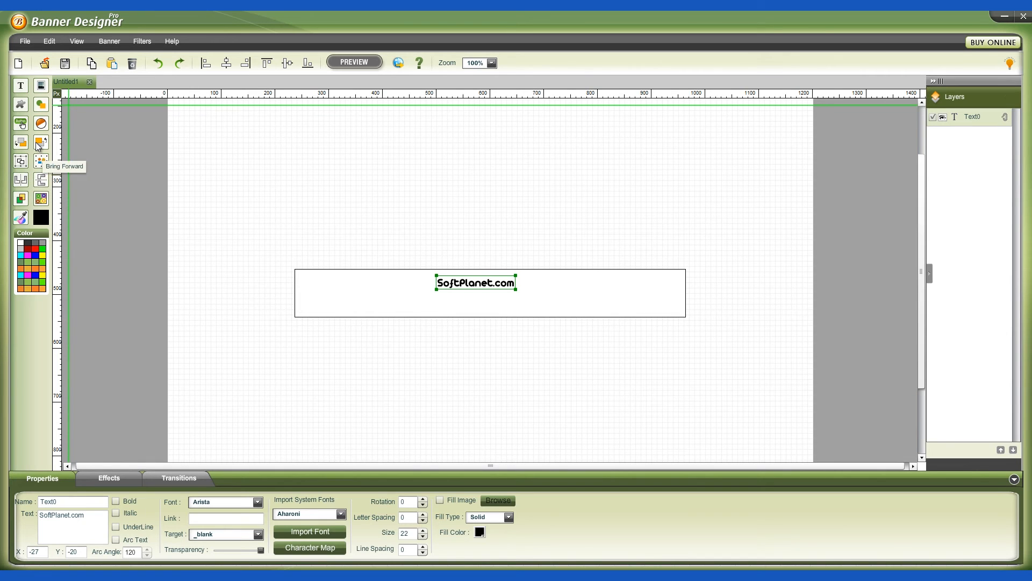
{"action": "mouse_move", "coordinate": [21, 126]}
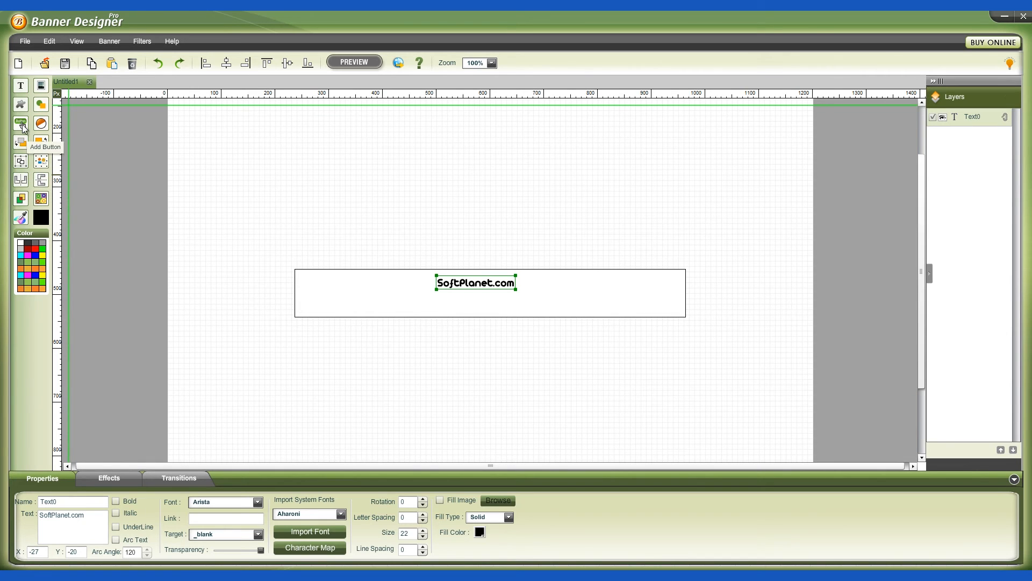
{"action": "mouse_move", "coordinate": [40, 123]}
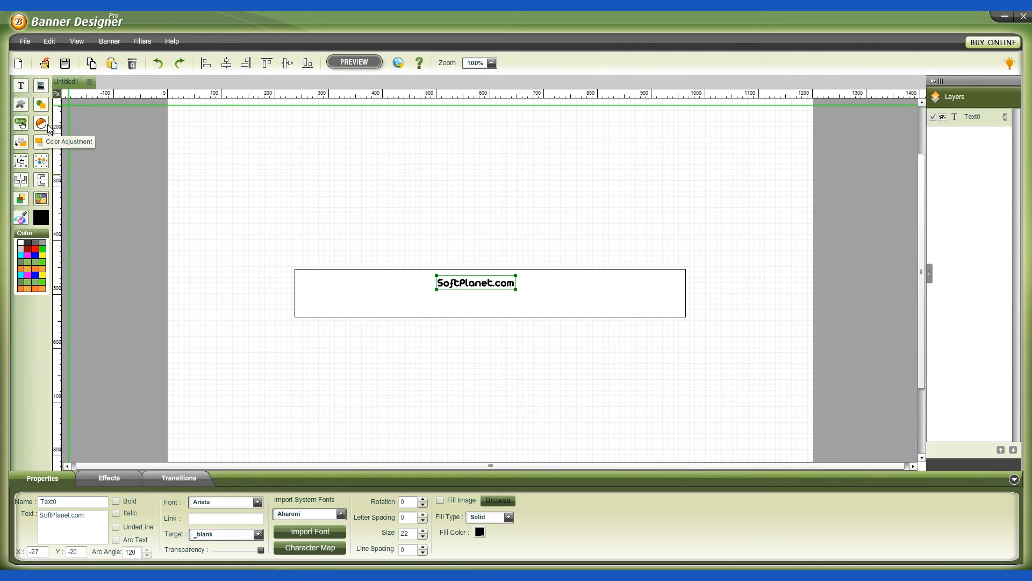
{"action": "mouse_move", "coordinate": [20, 105]}
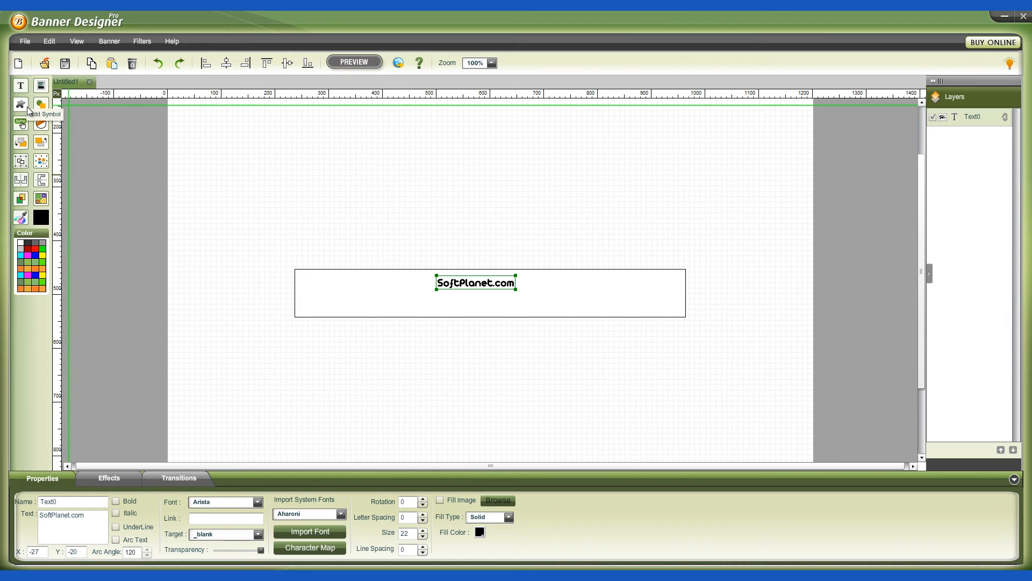
{"action": "mouse_move", "coordinate": [21, 123]}
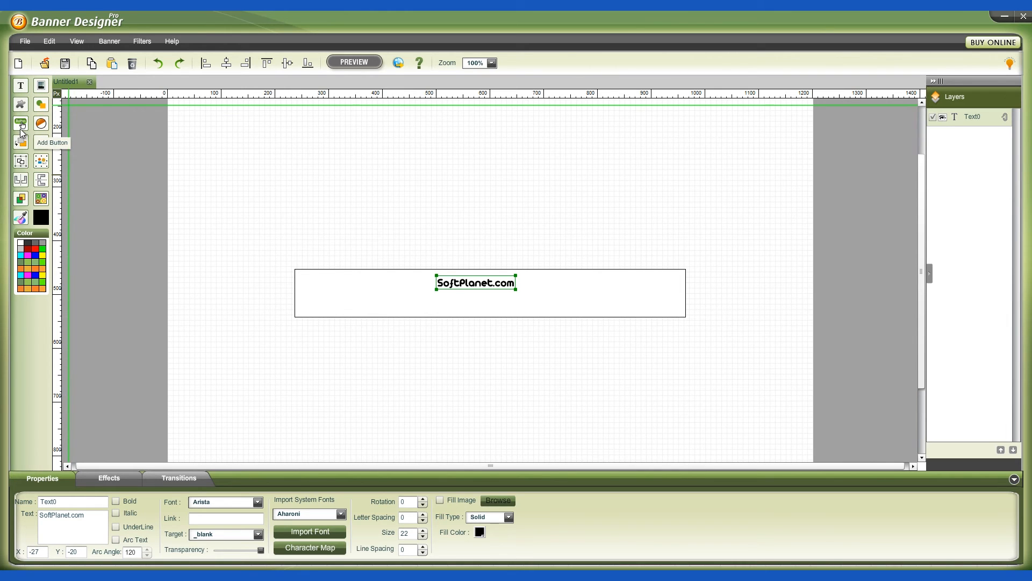
Step: Insert the green button, drag it right of SoftPlanet.com, and skip adding a shape
{"action": "left_click", "coordinate": [19, 123]}
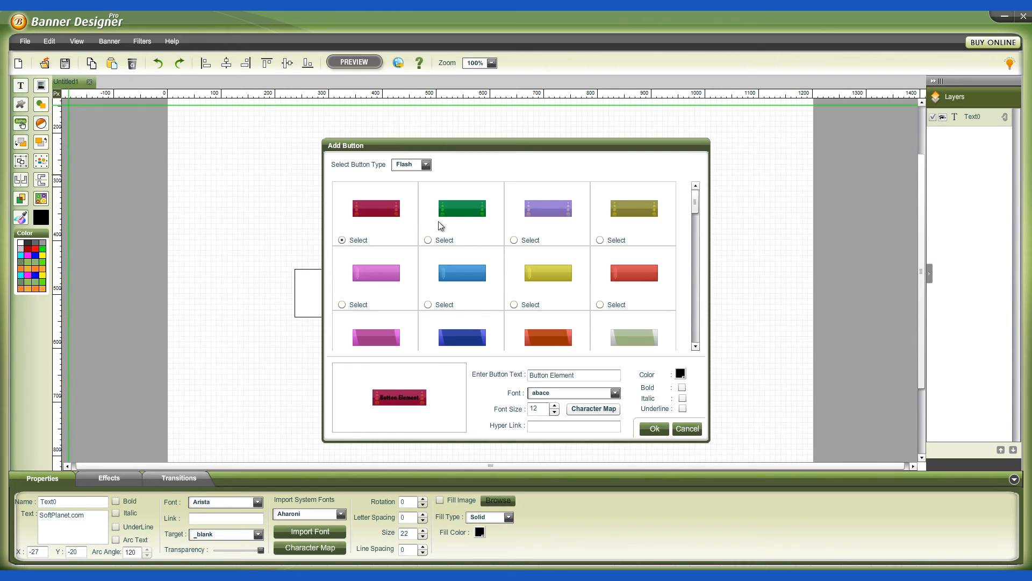
{"action": "left_click", "coordinate": [652, 429]}
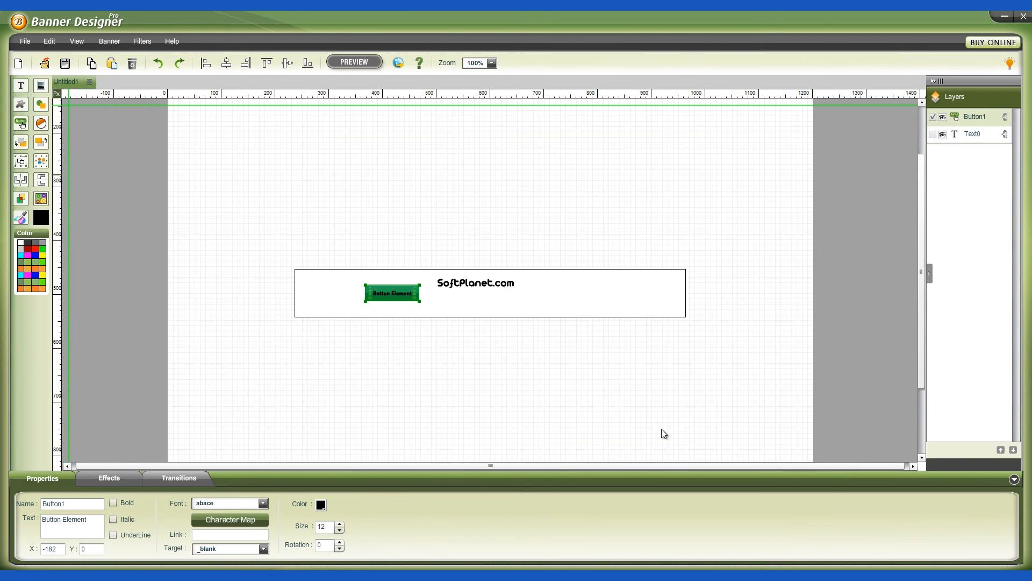
{"action": "left_click_drag", "start_coordinate": [392, 293], "coordinate": [565, 293]}
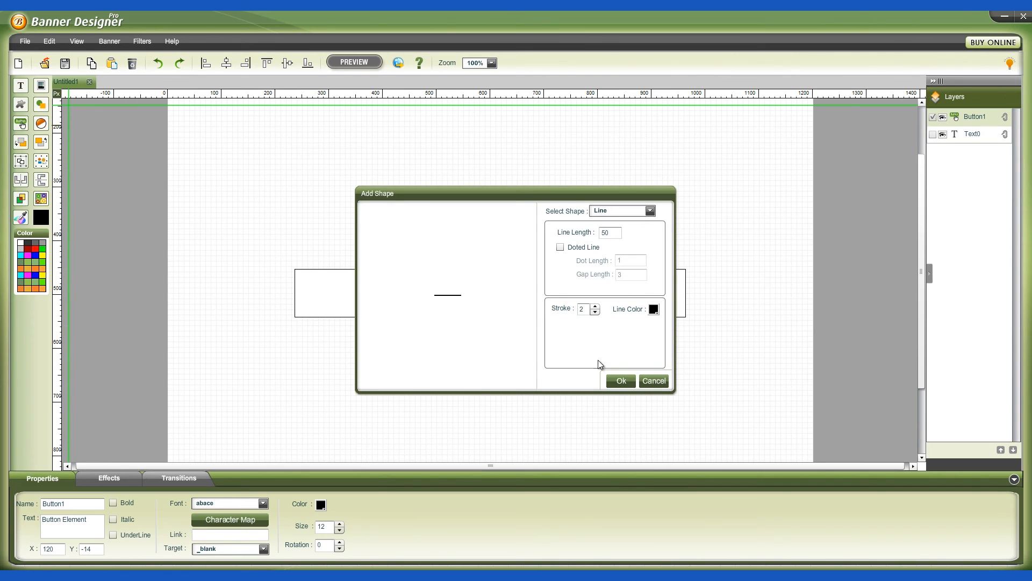
{"action": "left_click", "coordinate": [654, 380]}
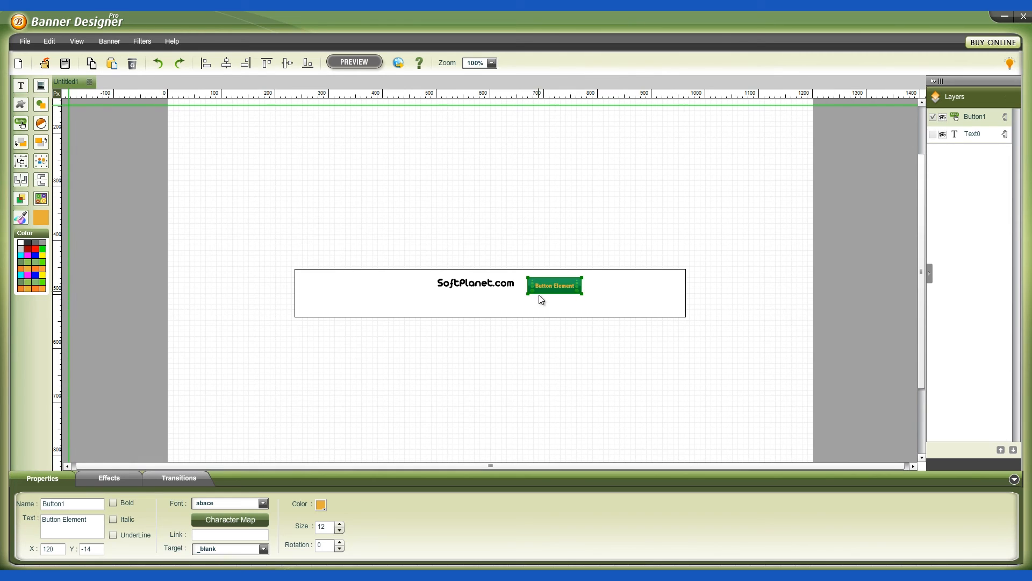
{"action": "mouse_move", "coordinate": [540, 322]}
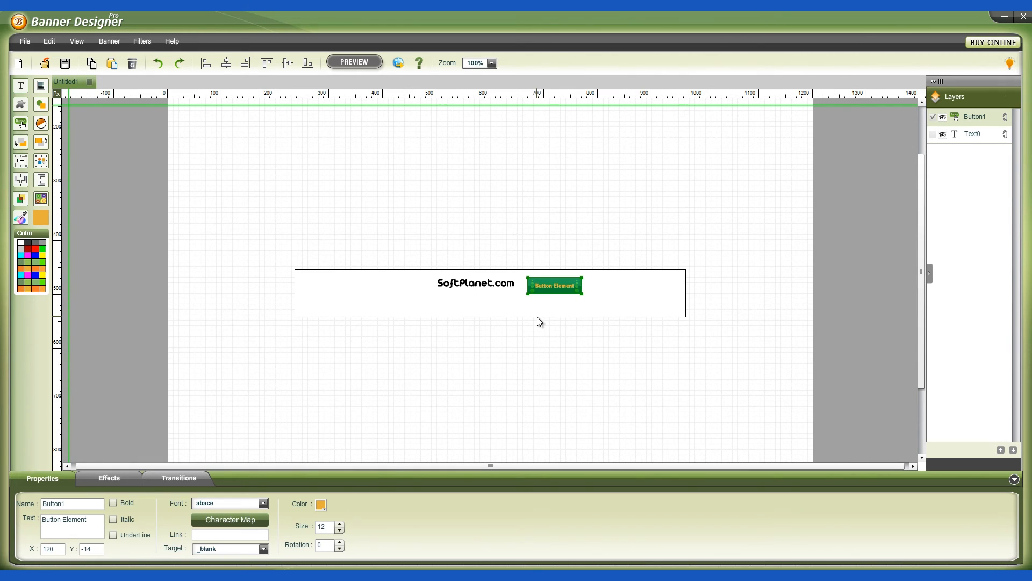
{"action": "mouse_move", "coordinate": [391, 137]}
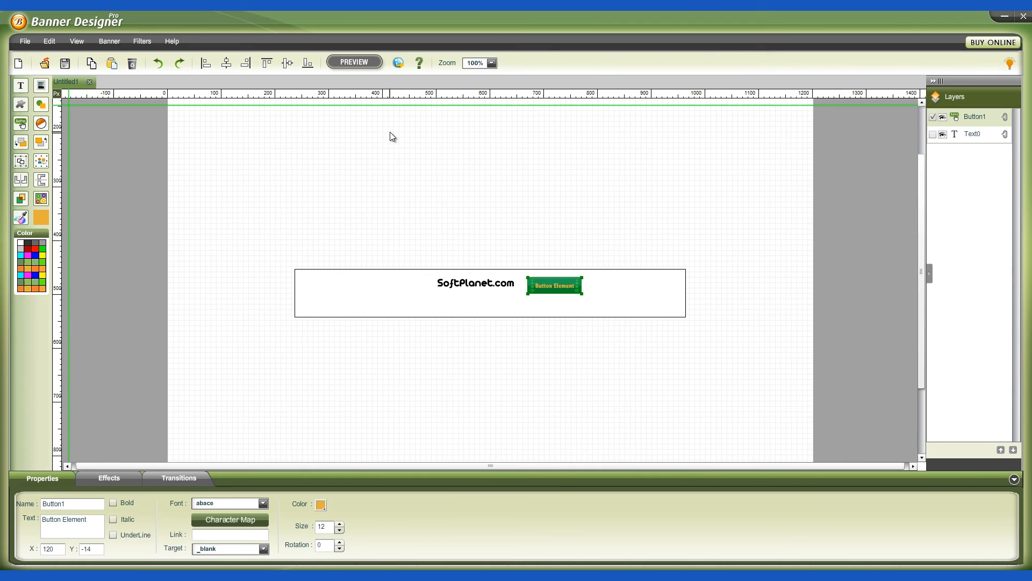
Step: Show the button's Effects settings, preview the banner in a browser, and dismiss the file prompt
{"action": "left_click", "coordinate": [108, 477]}
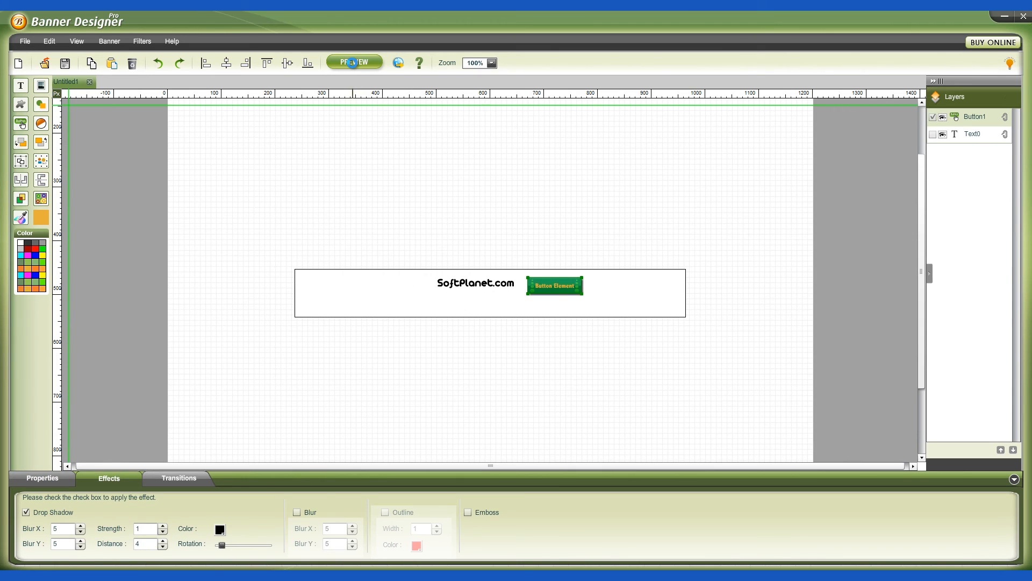
{"action": "left_click", "coordinate": [355, 61]}
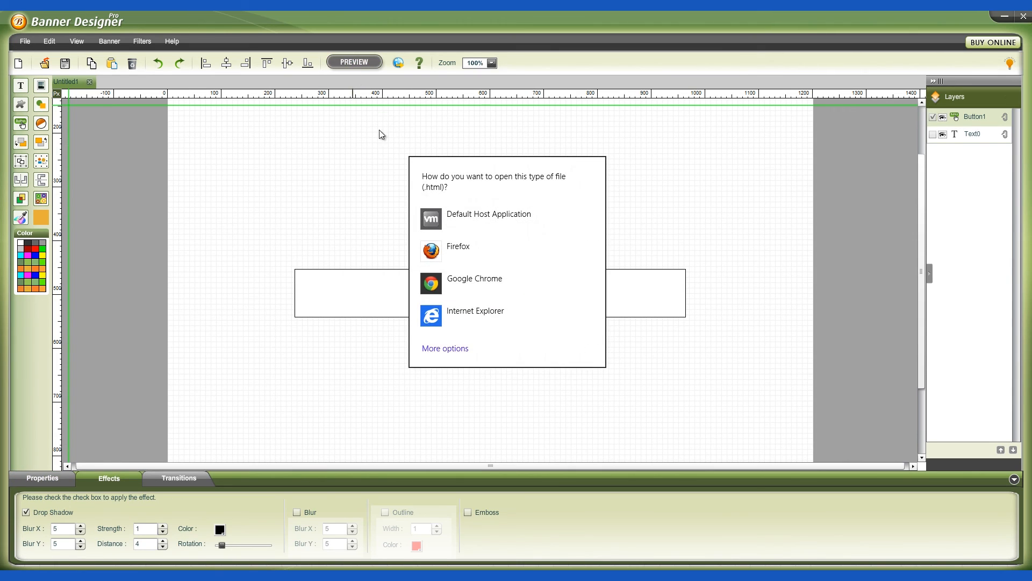
{"action": "left_click", "coordinate": [473, 277]}
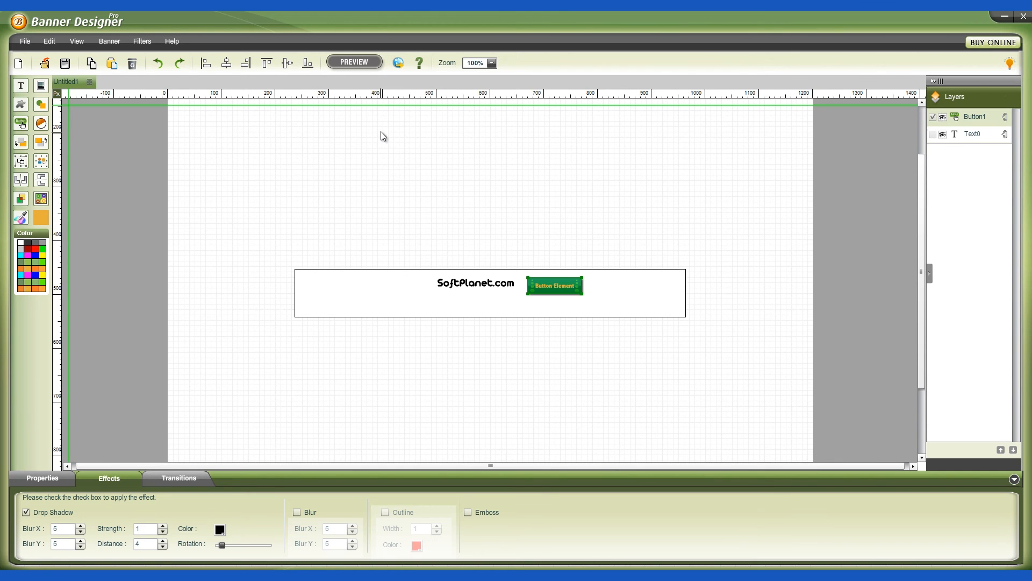
{"action": "left_click", "coordinate": [245, 62]}
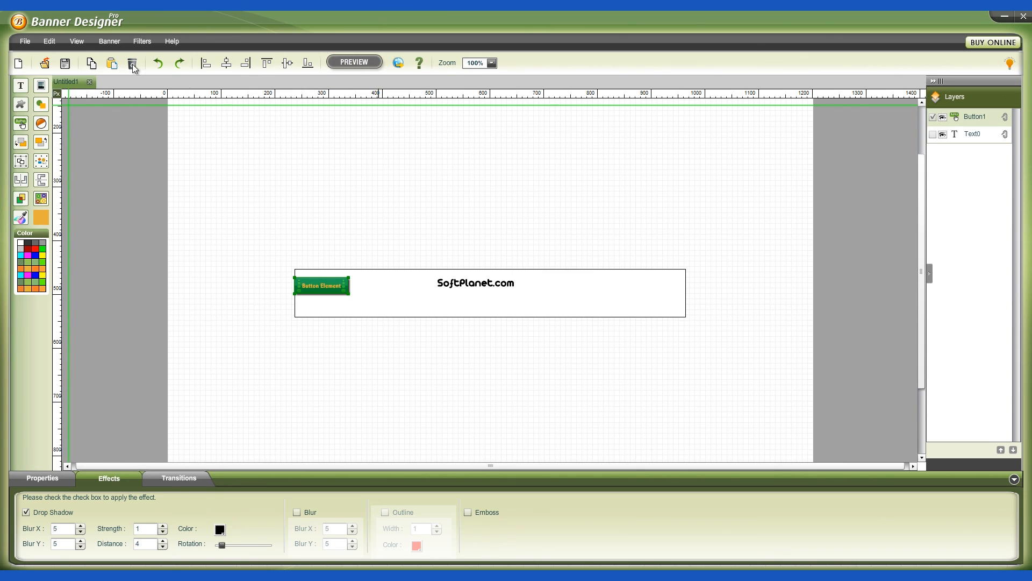
Step: Move Button1 to the banner's left edge, ahead of the SoftPlanet.com text, then deselect it
{"action": "left_click", "coordinate": [131, 68]}
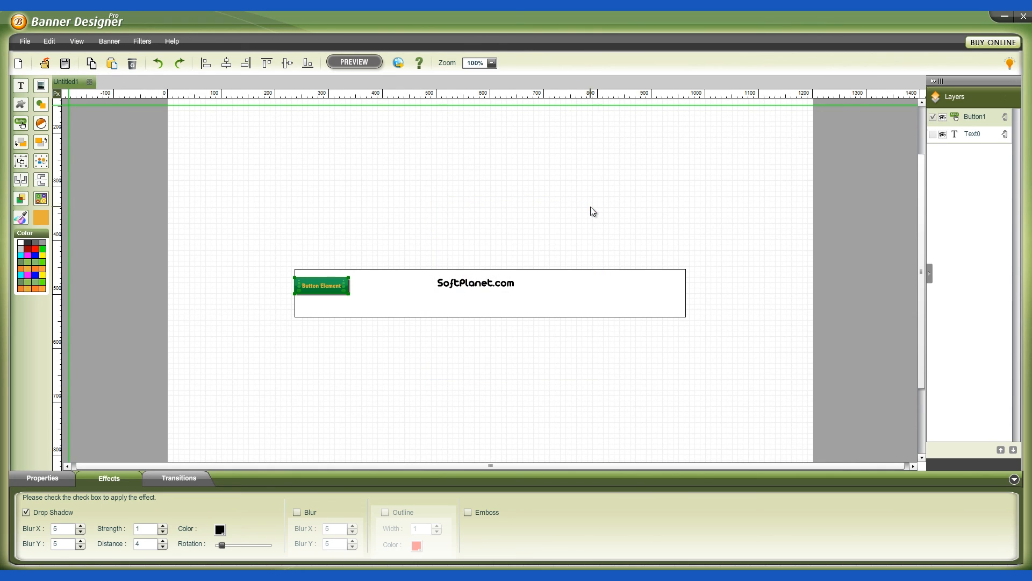
{"action": "left_click", "coordinate": [353, 62]}
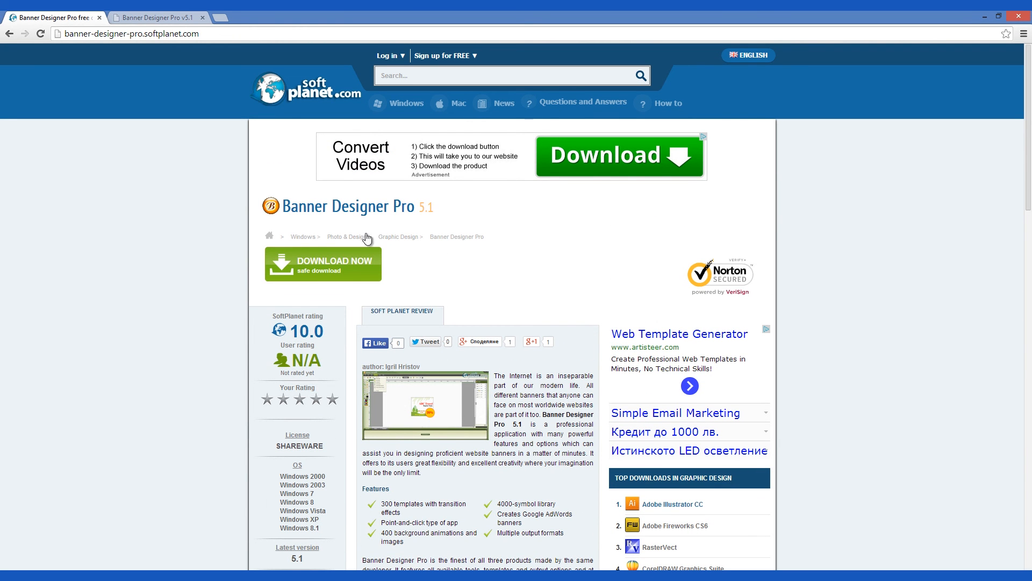
{"action": "mouse_move", "coordinate": [420, 274]}
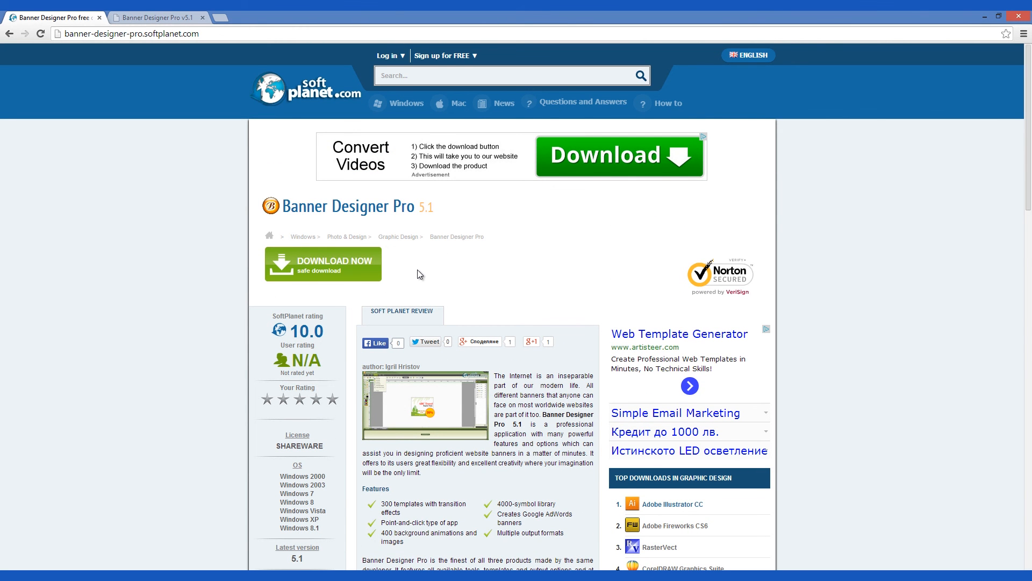